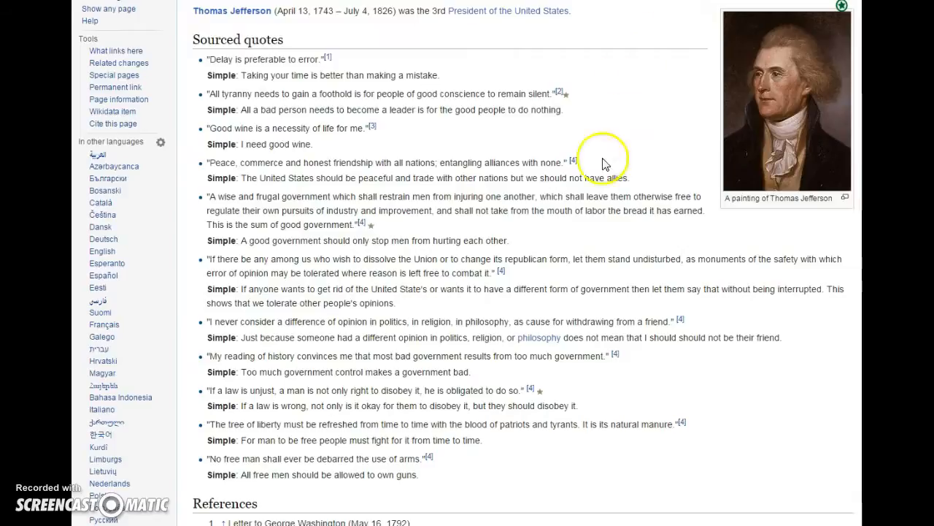
pyautogui.moveTo(635, 401)
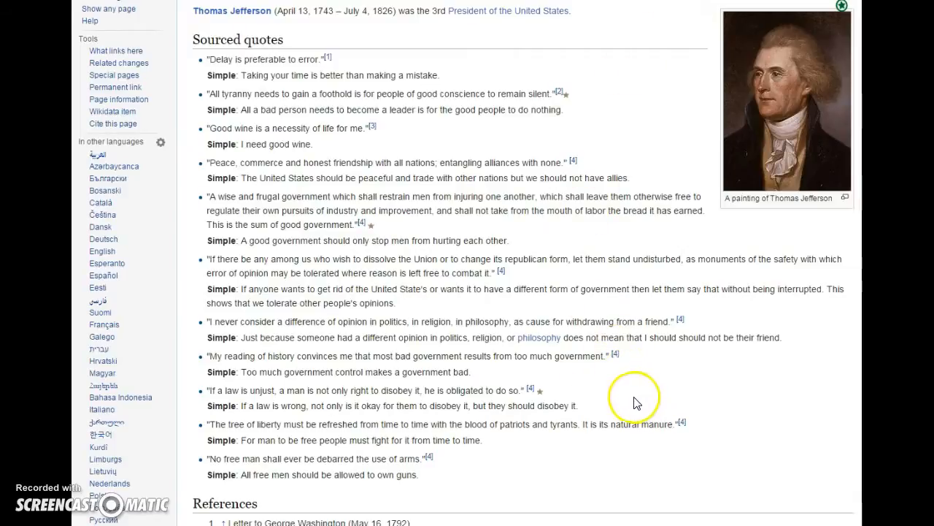
pyautogui.moveTo(635, 402)
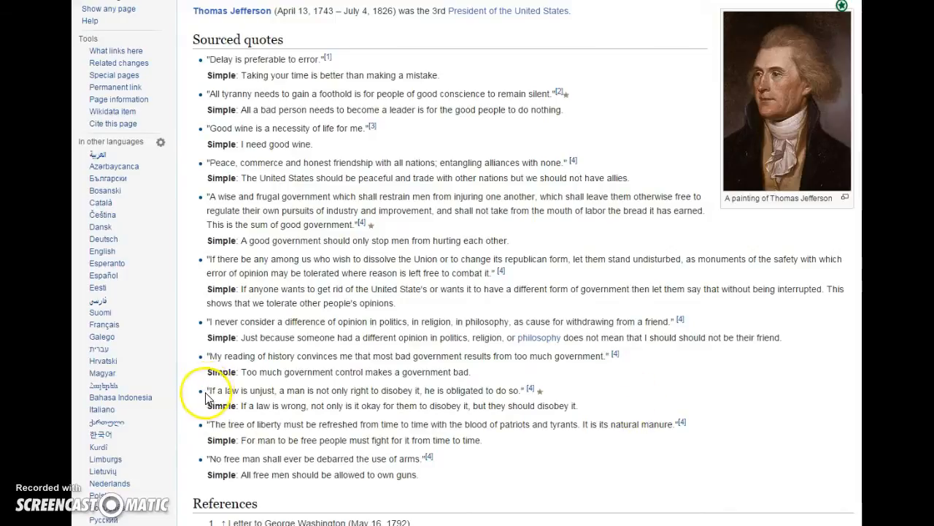
pyautogui.moveTo(391, 389)
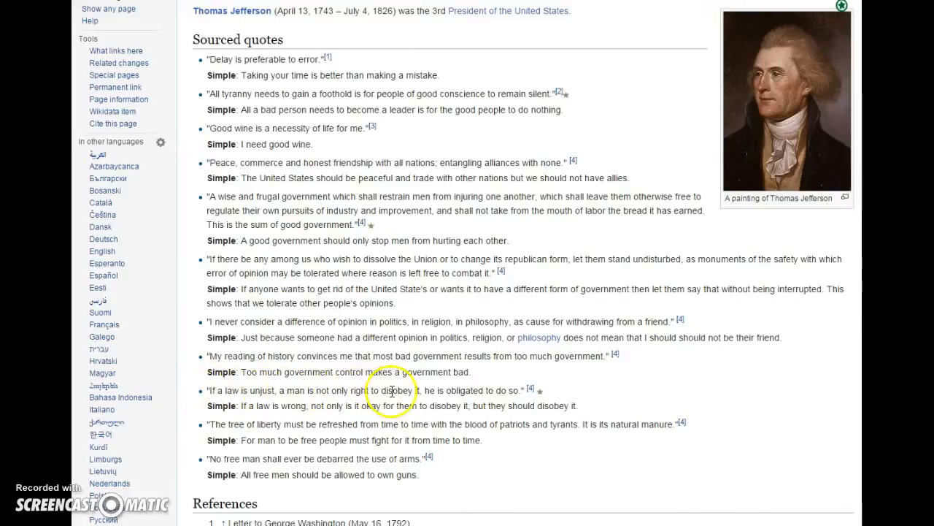
pyautogui.moveTo(504, 390)
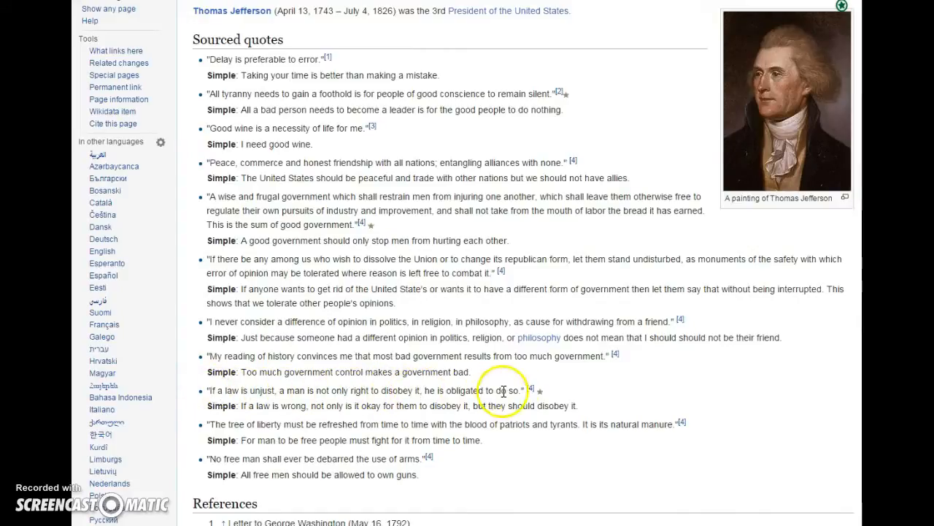
pyautogui.moveTo(504, 392)
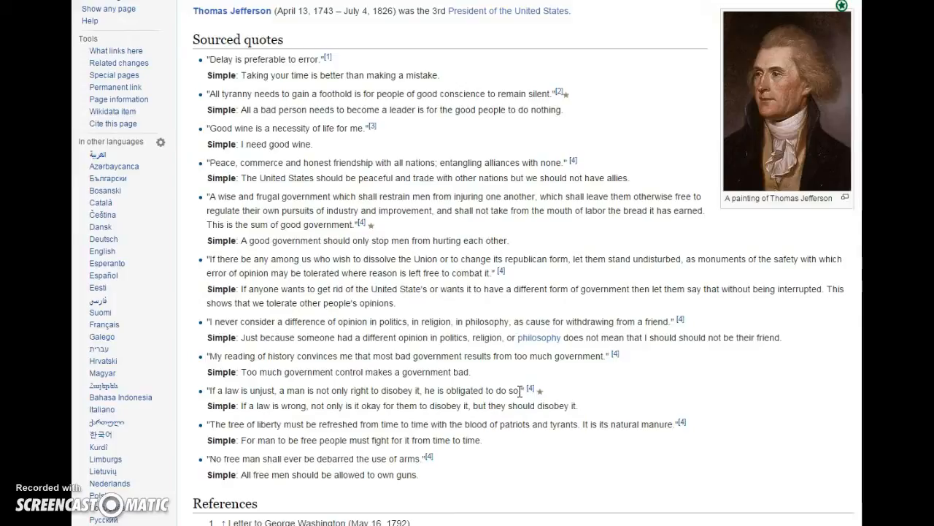
pyautogui.moveTo(404, 46)
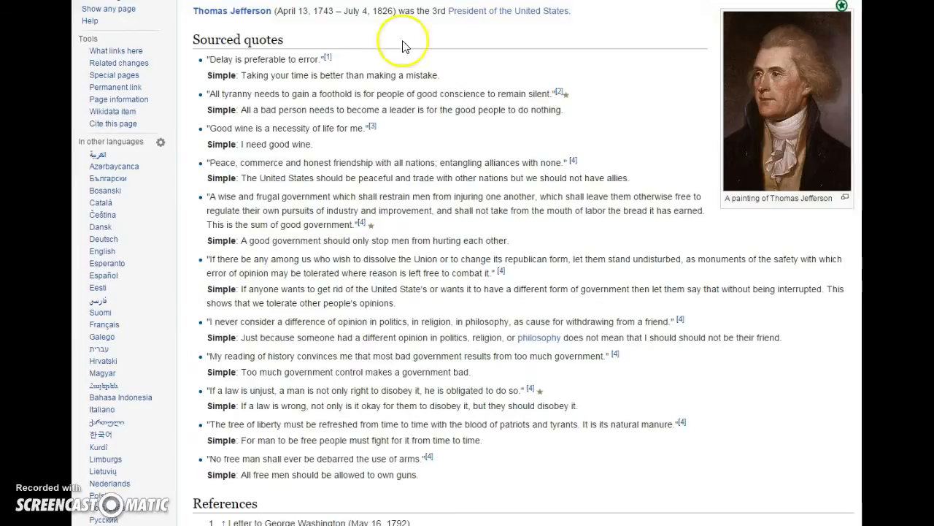
pyautogui.moveTo(401, 44)
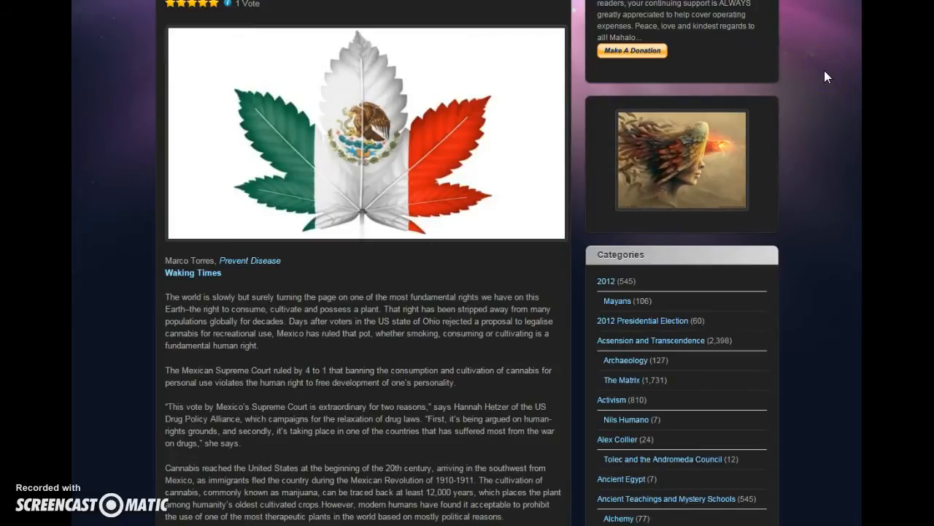
pyautogui.moveTo(819, 77)
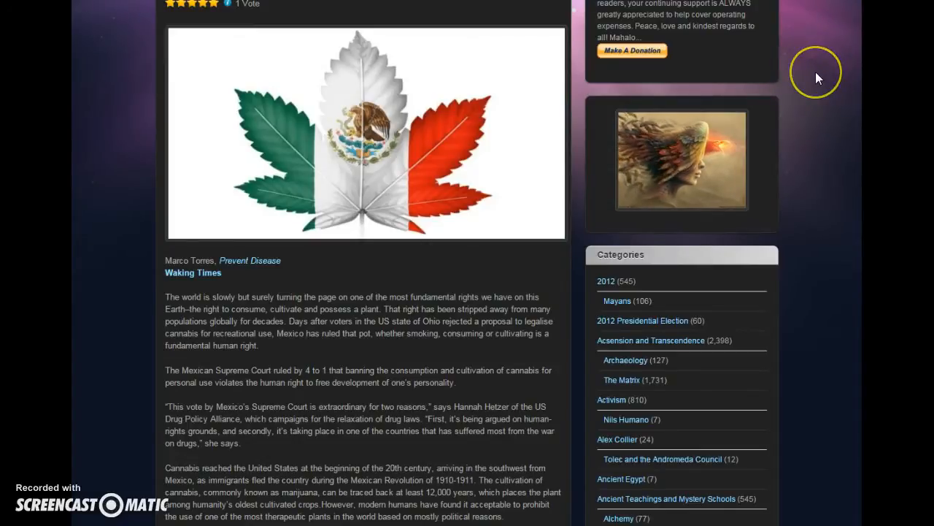
pyautogui.moveTo(818, 78)
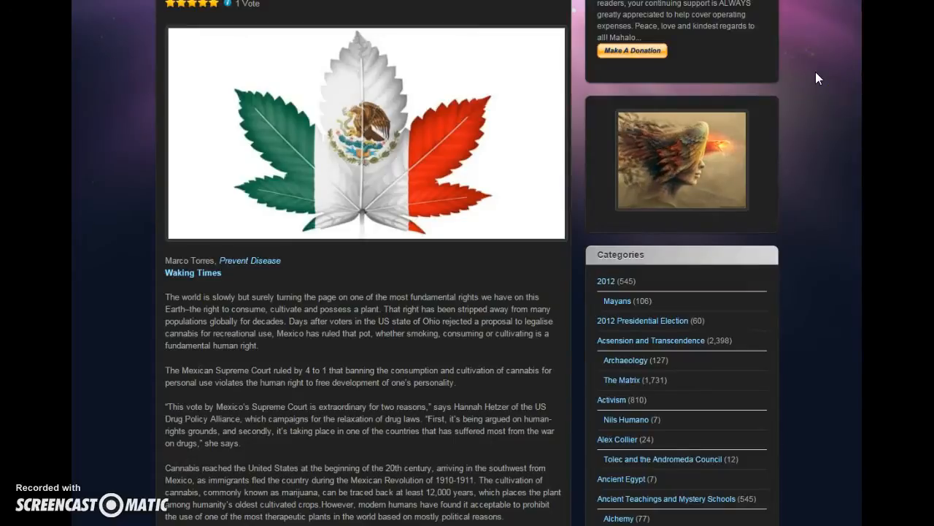
pyautogui.moveTo(465, 408)
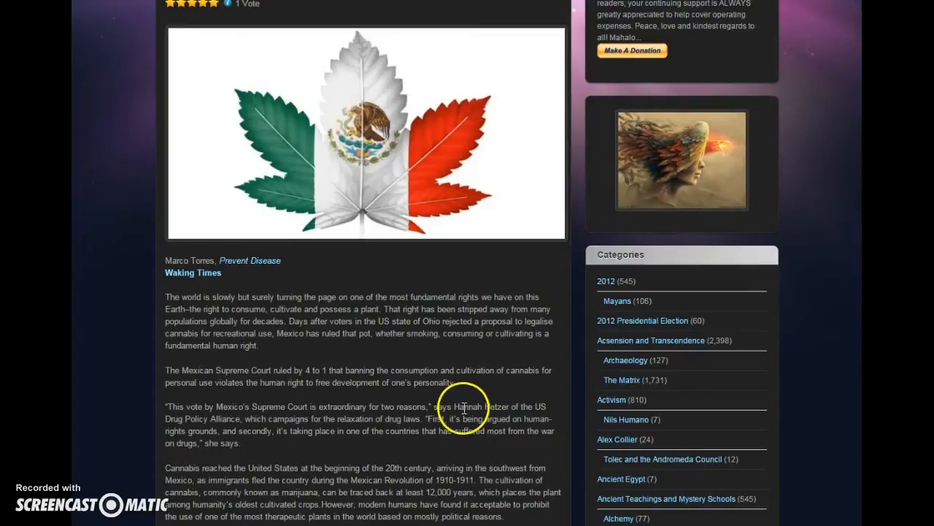
pyautogui.moveTo(474, 393)
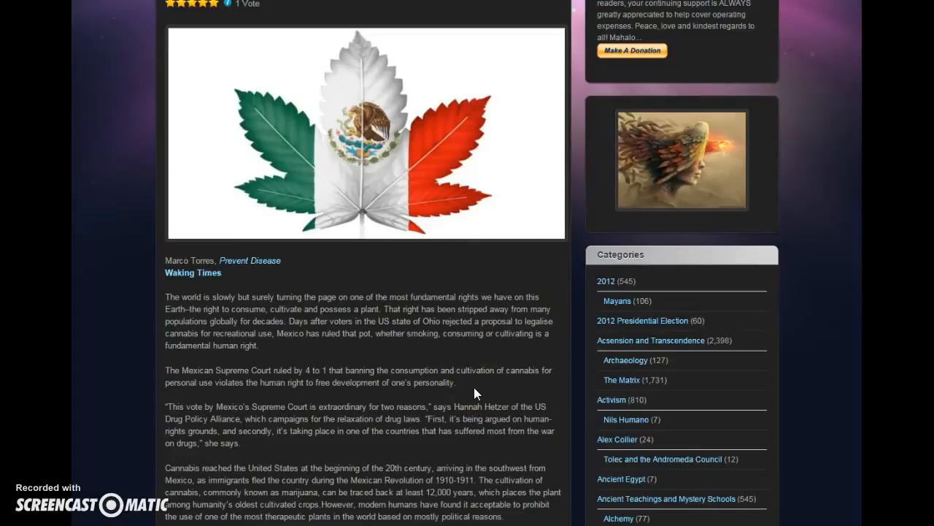
pyautogui.moveTo(408, 370)
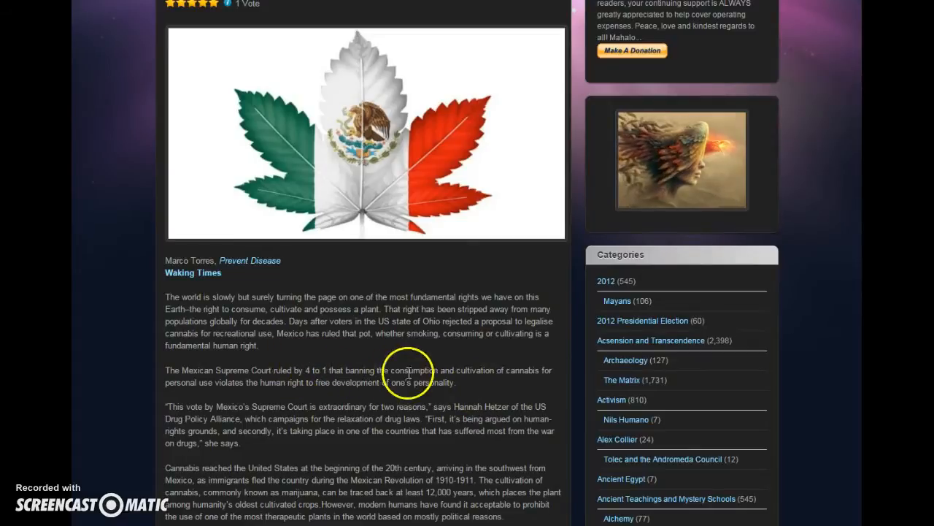
pyautogui.moveTo(529, 376)
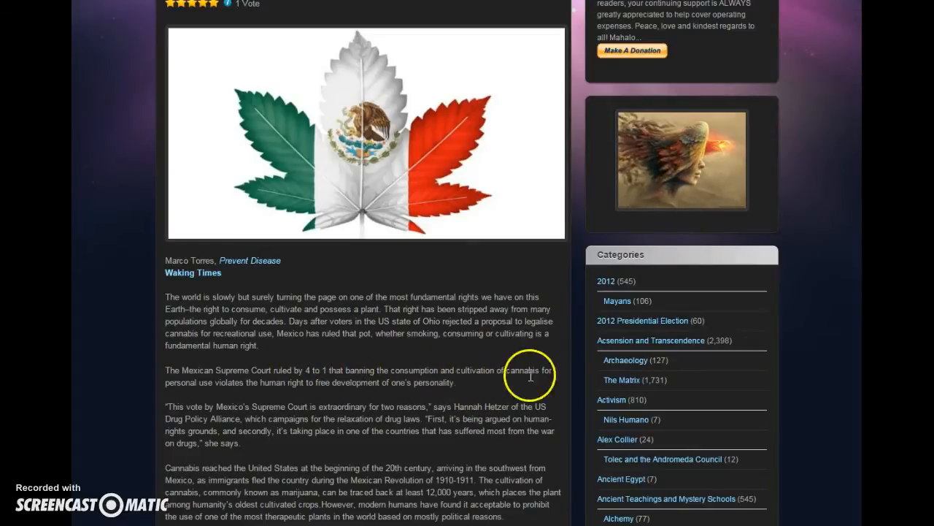
pyautogui.moveTo(296, 383)
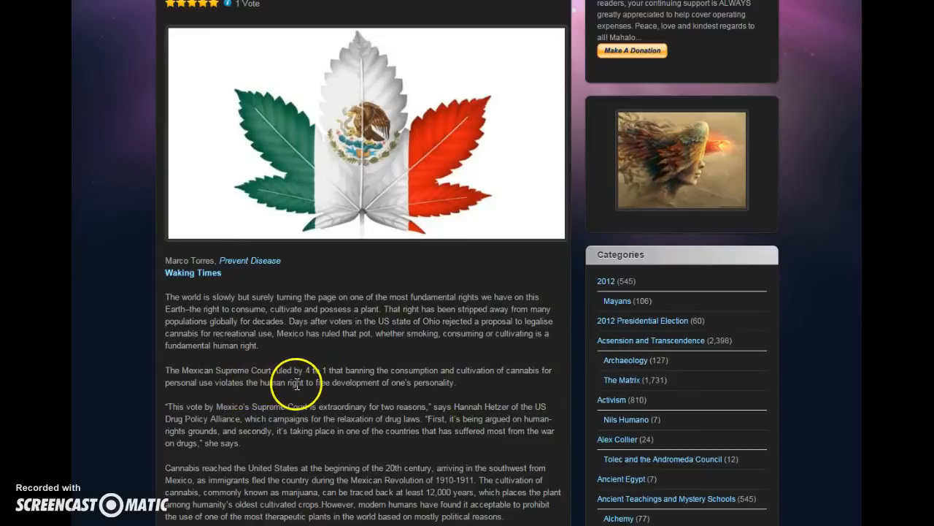
pyautogui.moveTo(450, 382)
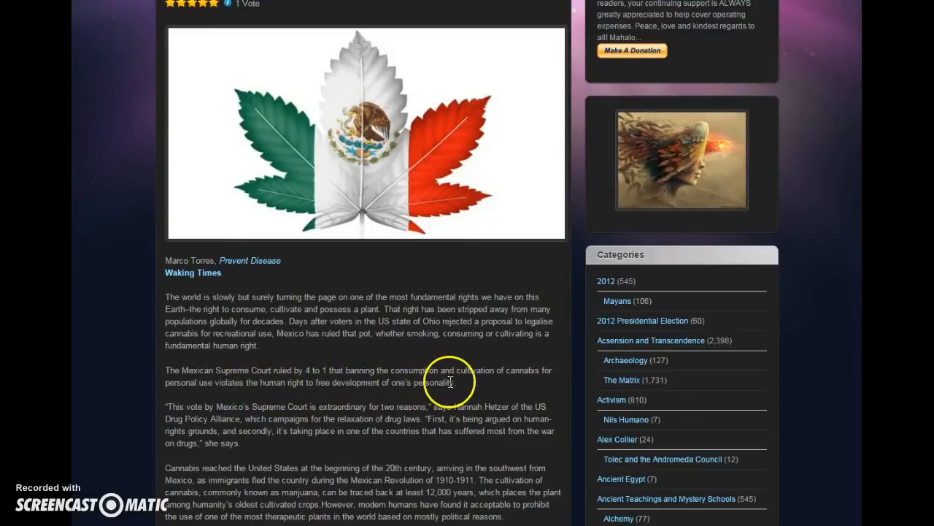
# Step: Reopen the cannabis bookmarks dropdown over NORML's Recent Research on Medical Marijuana page
pyautogui.moveTo(263, 381); pyautogui.dragTo(452, 382)
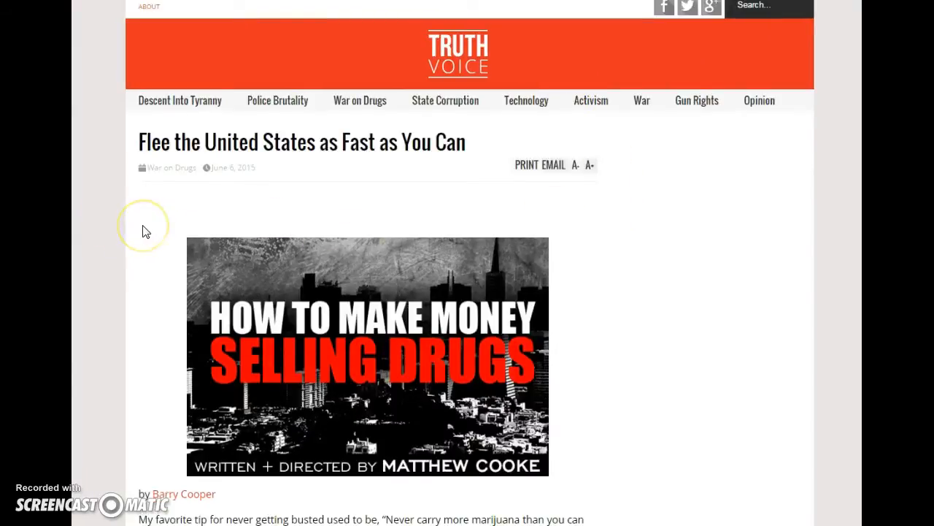
pyautogui.scroll(-3)
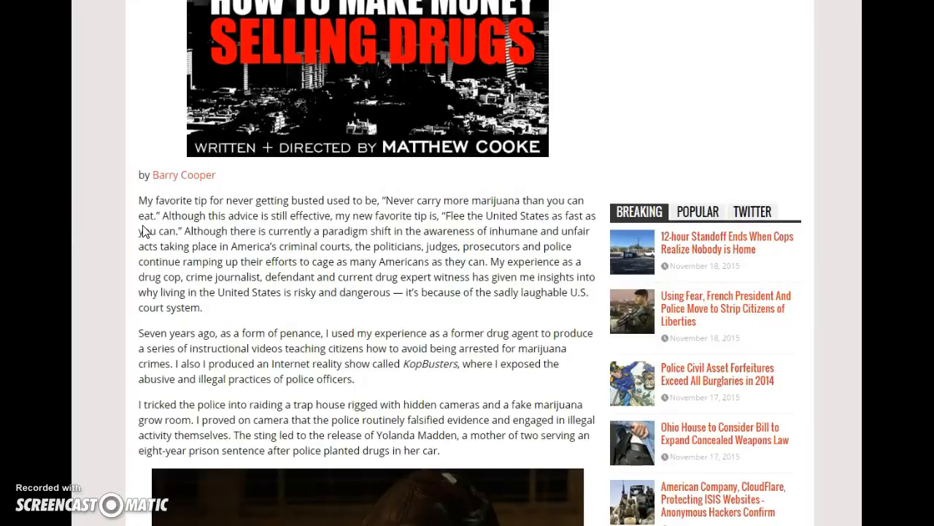
pyautogui.moveTo(140, 220)
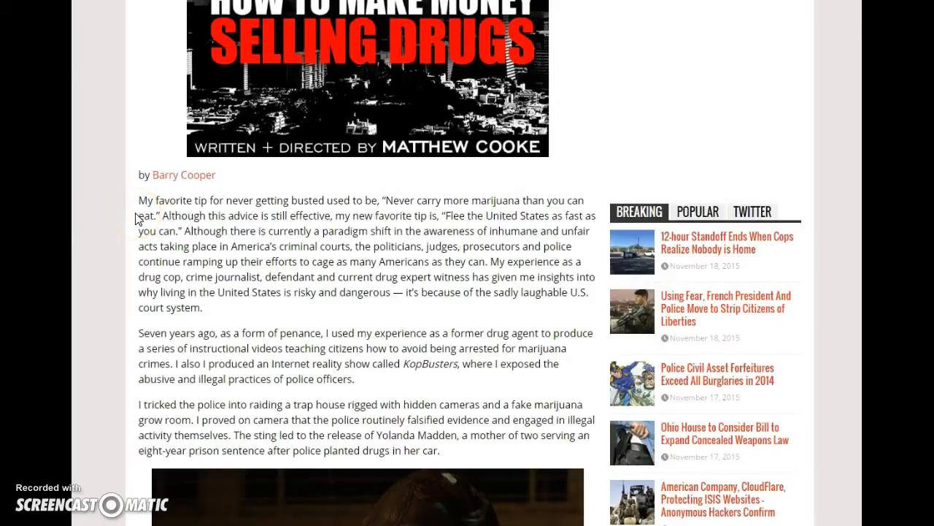
pyautogui.scroll(3)
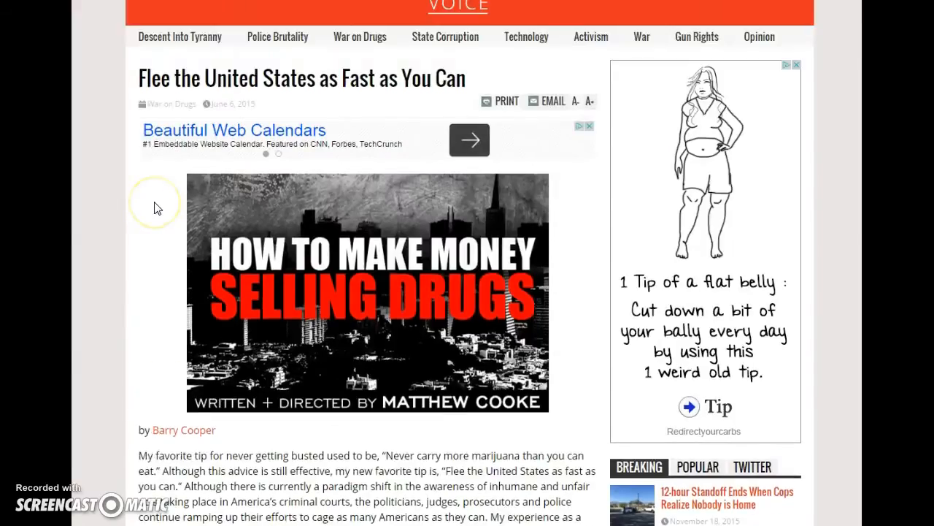
pyautogui.scroll(-3)
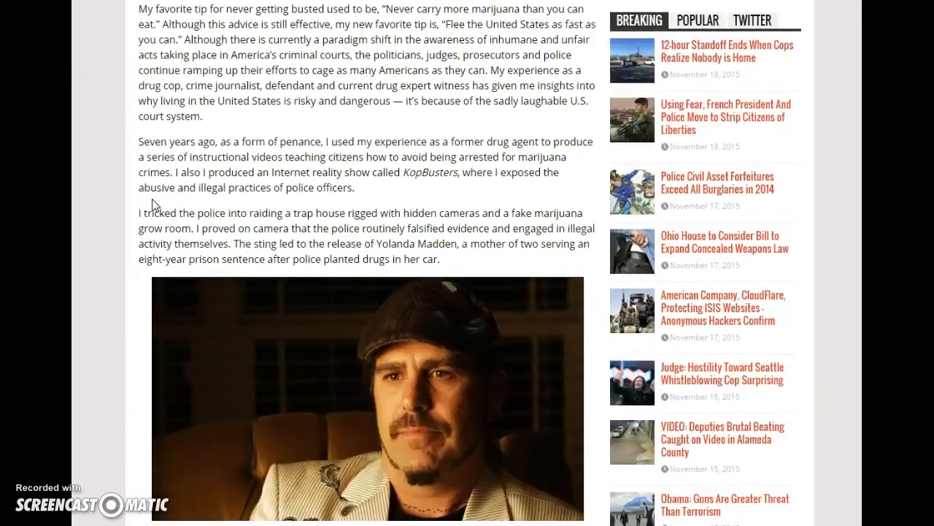
pyautogui.scroll(3)
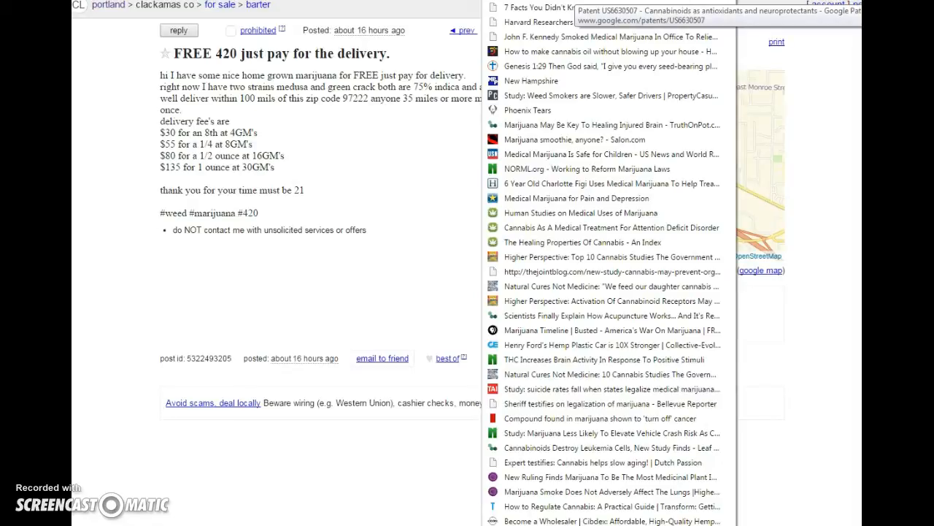
pyautogui.moveTo(584, 8)
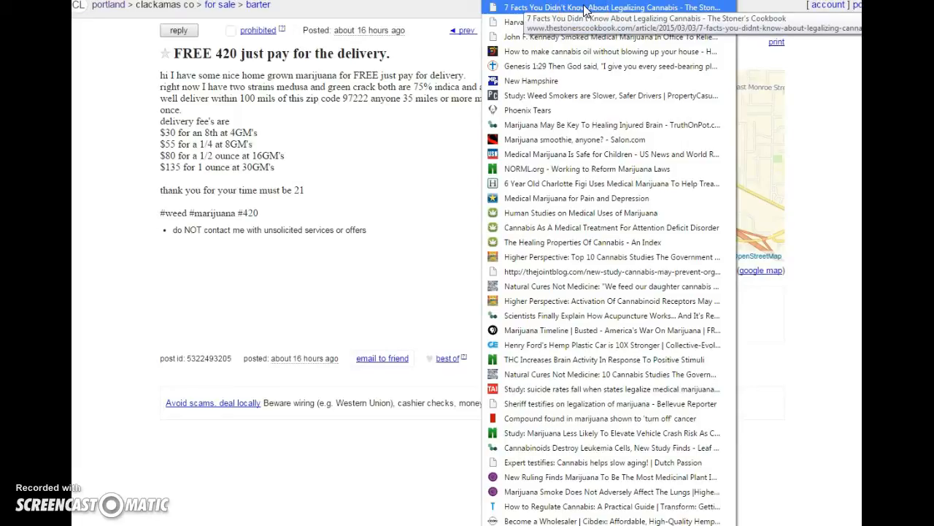
pyautogui.moveTo(592, 51)
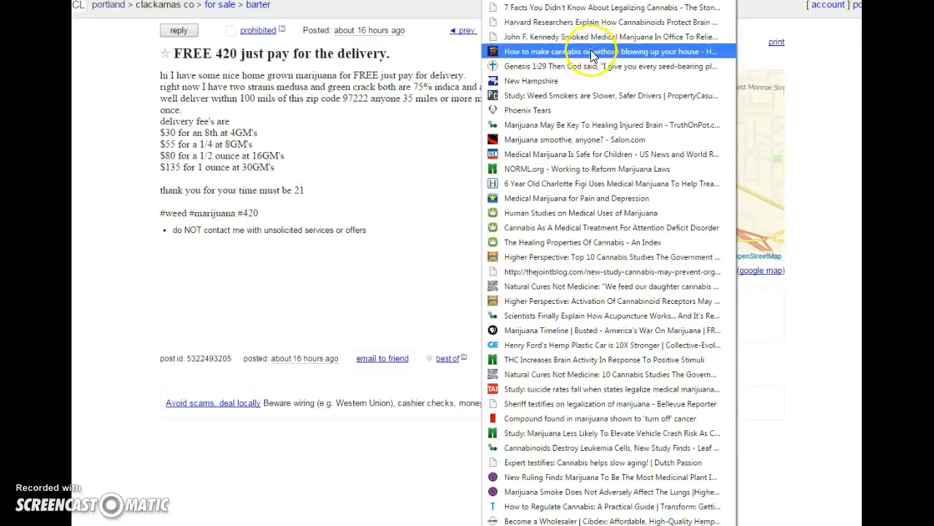
pyautogui.moveTo(595, 66)
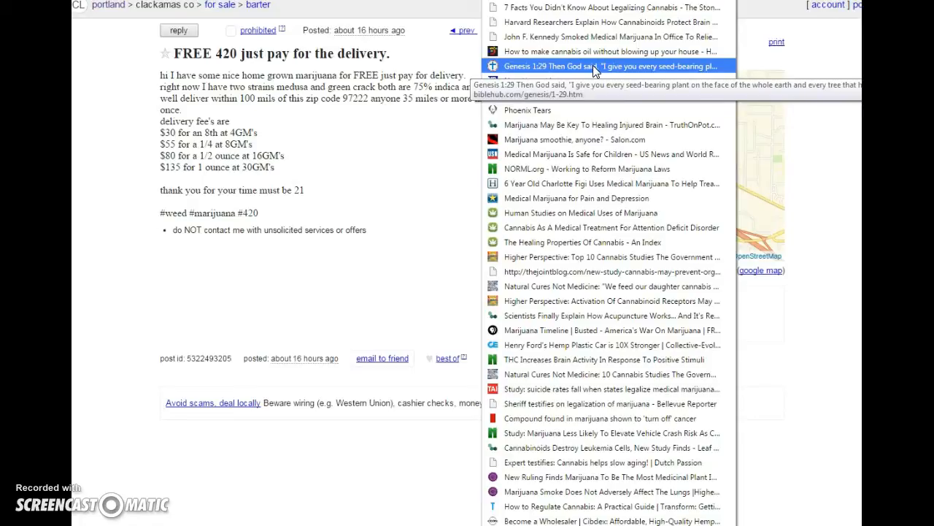
pyautogui.moveTo(618, 96)
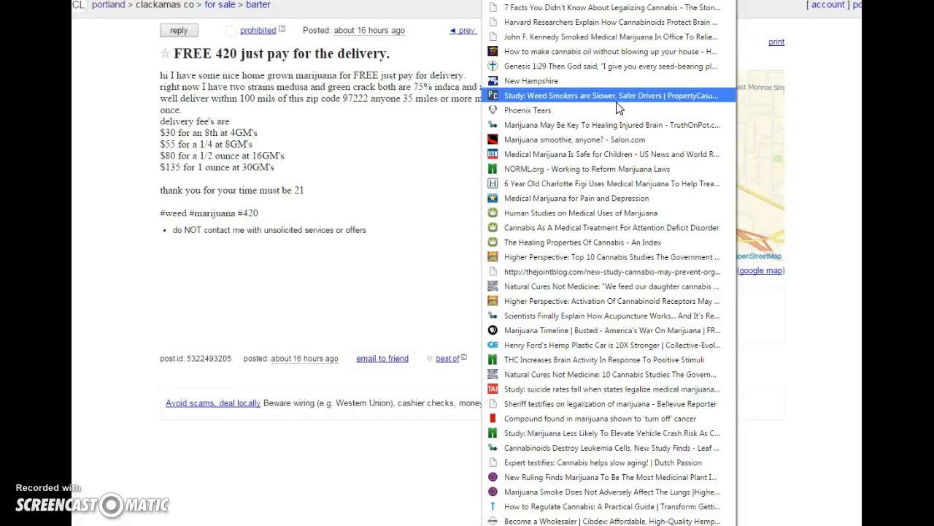
pyautogui.moveTo(613, 109)
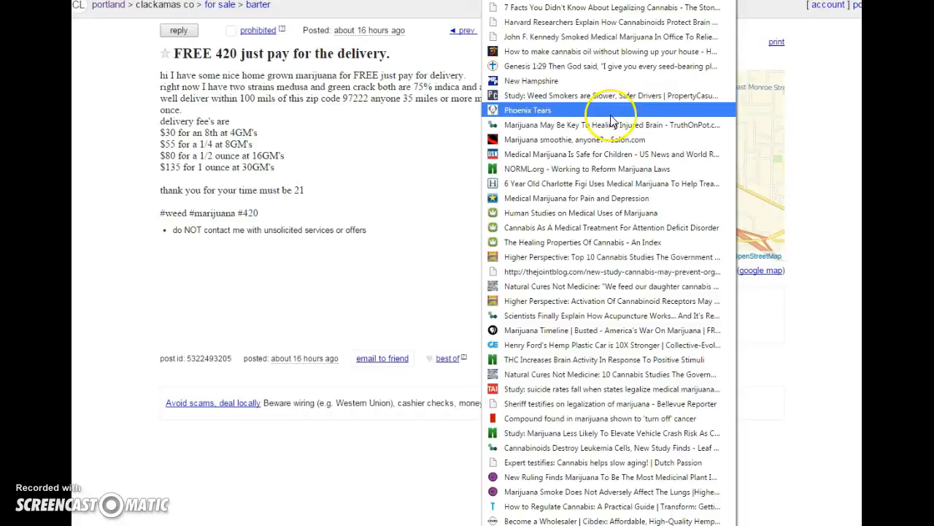
pyautogui.moveTo(597, 114)
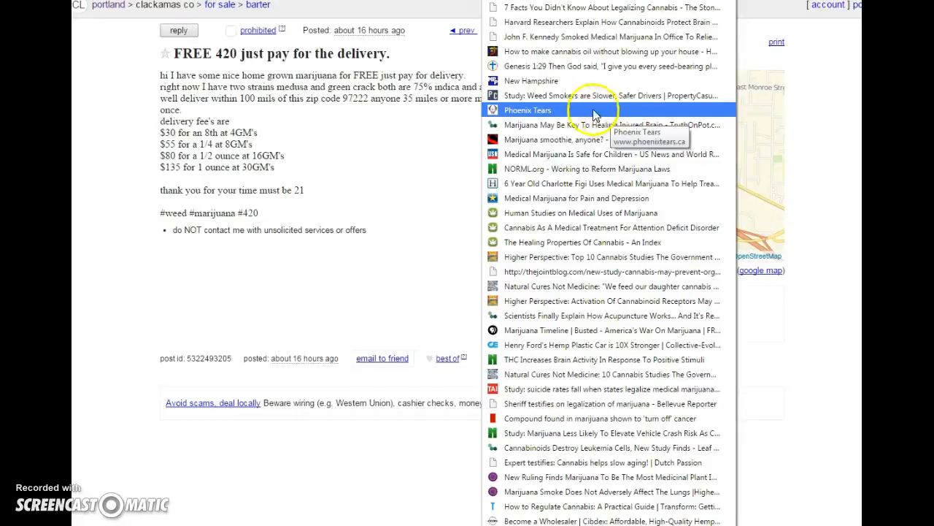
pyautogui.moveTo(562, 116)
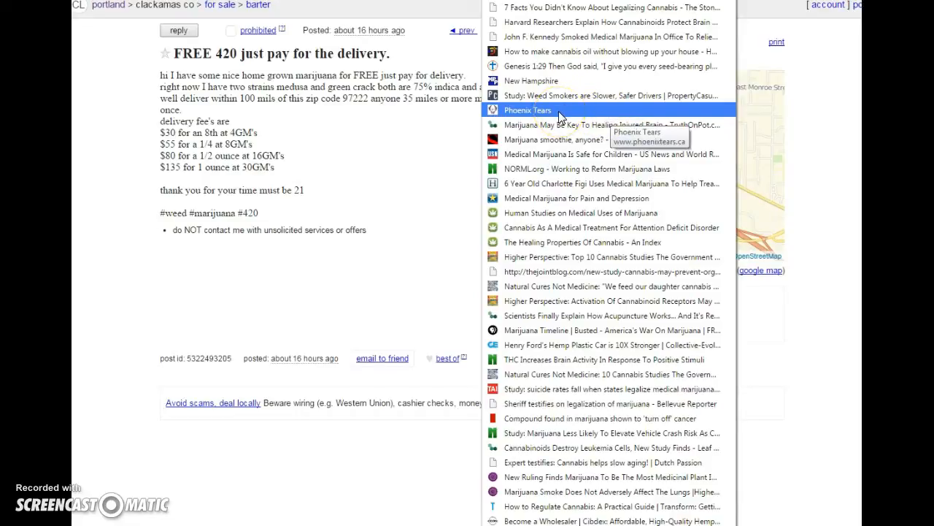
pyautogui.moveTo(529, 139)
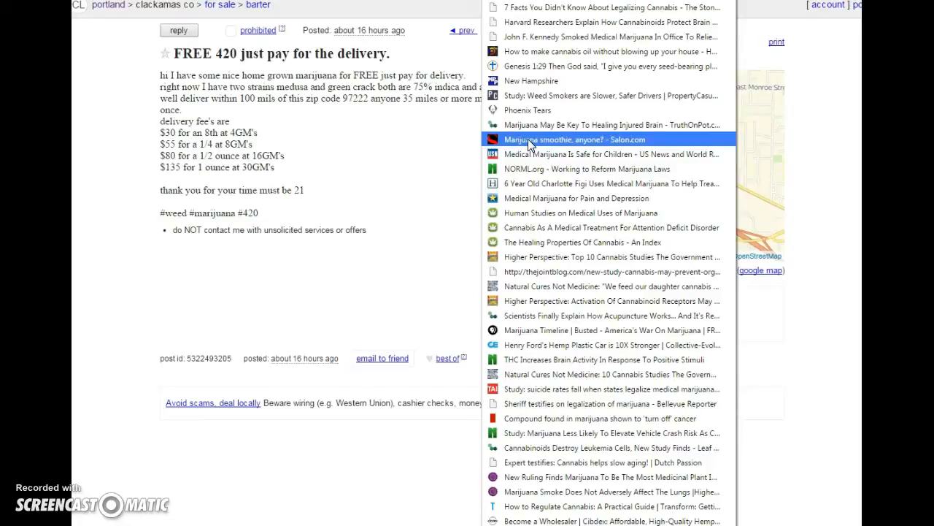
pyautogui.moveTo(533, 154)
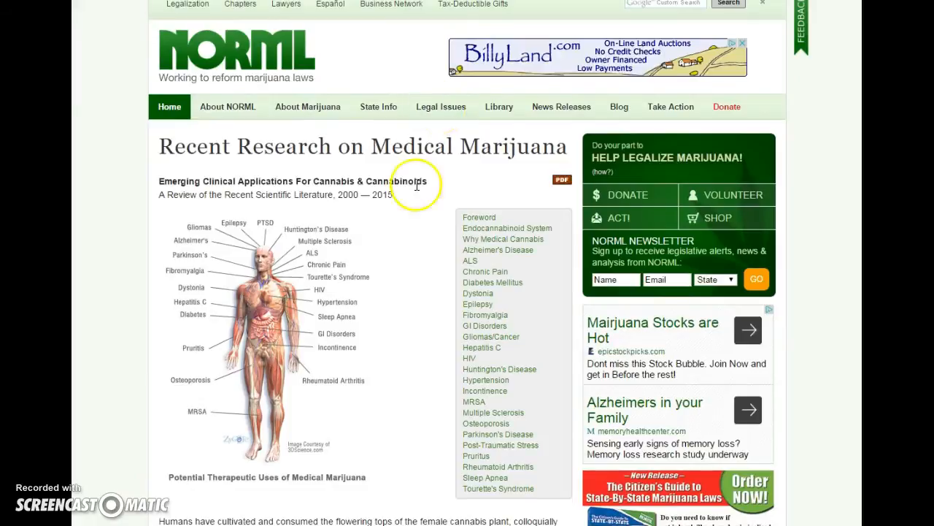
pyautogui.moveTo(208, 367)
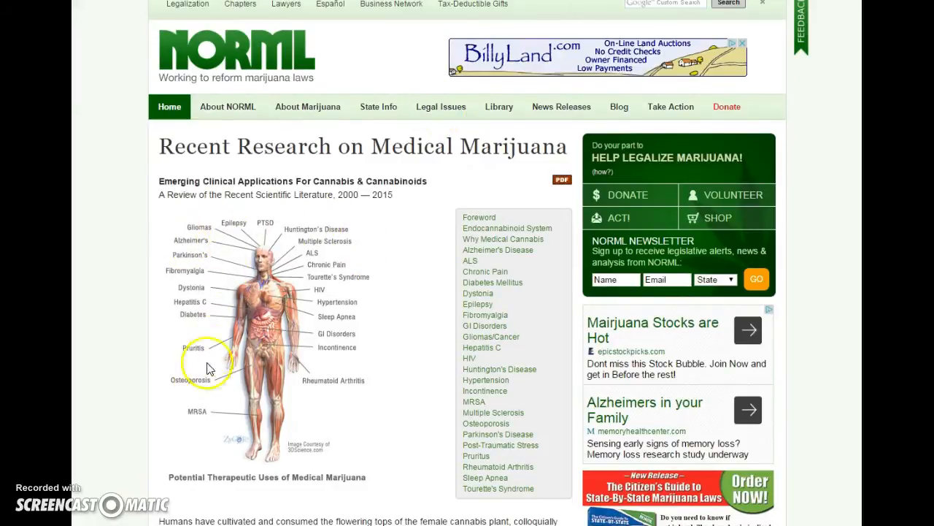
pyautogui.moveTo(323, 405)
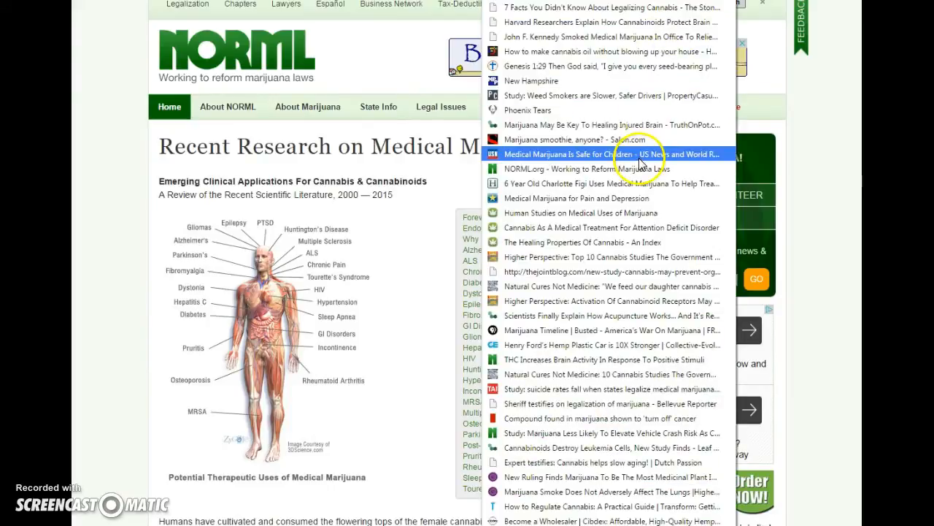
pyautogui.moveTo(611, 183)
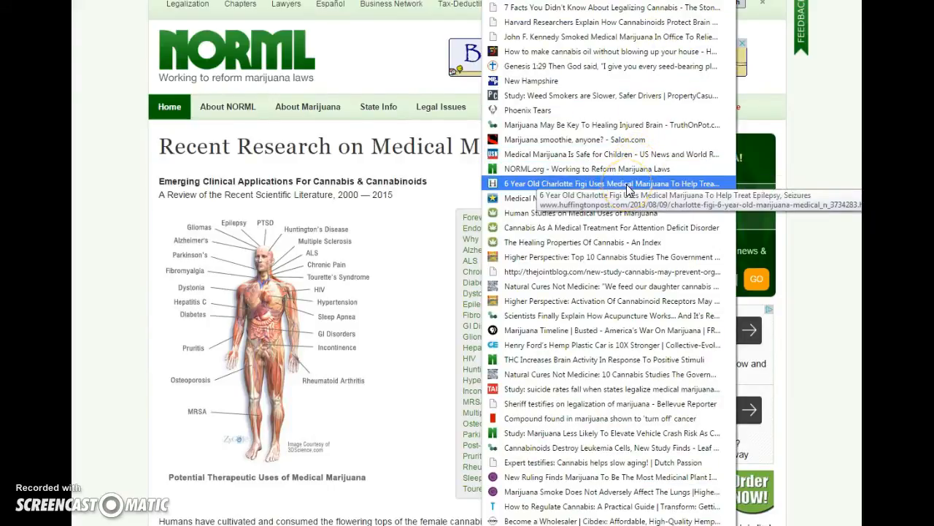
pyautogui.moveTo(635, 191)
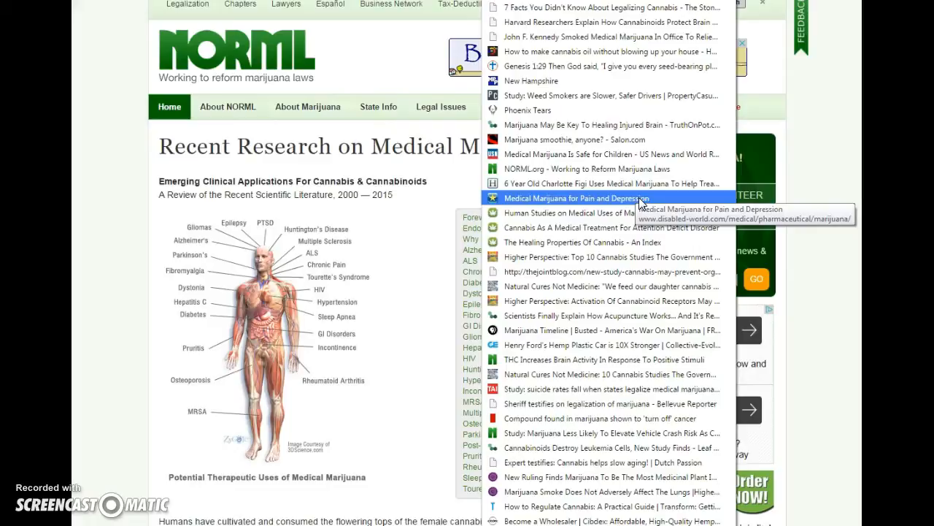
pyautogui.moveTo(642, 212)
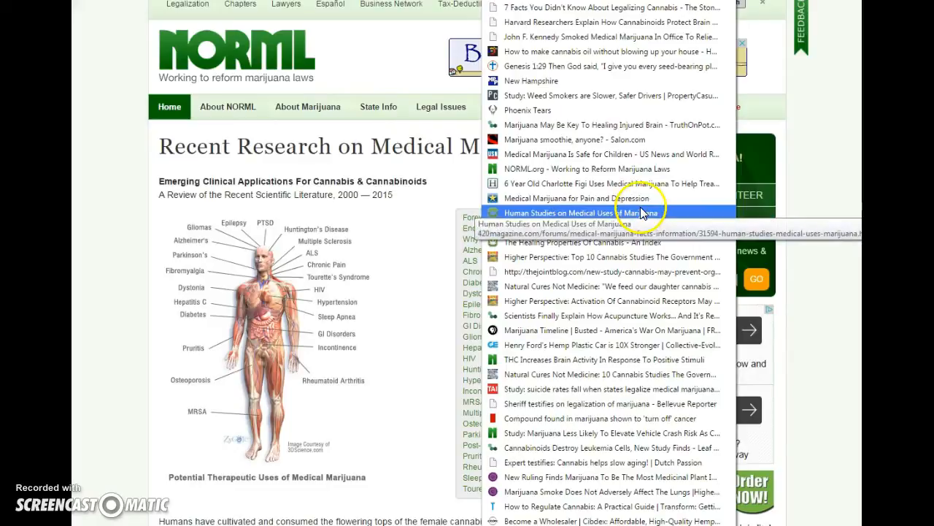
pyautogui.moveTo(665, 215)
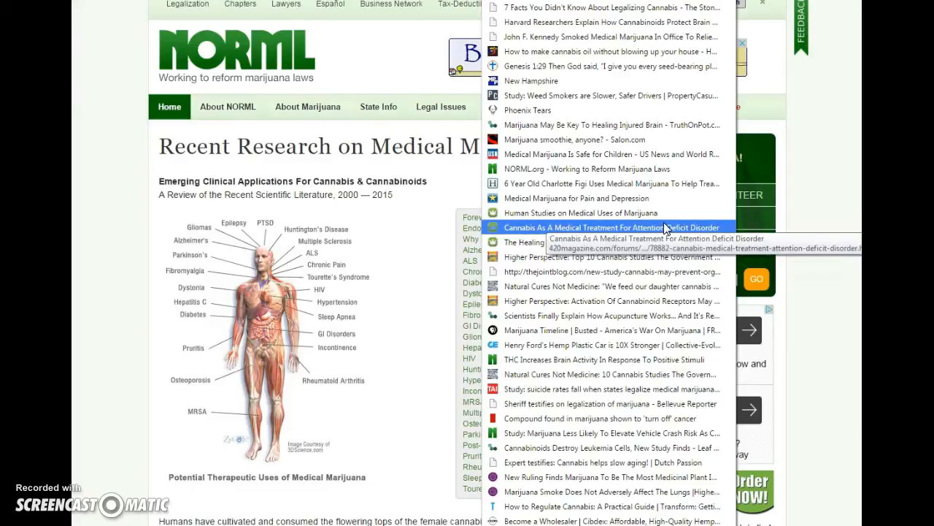
pyautogui.moveTo(666, 232)
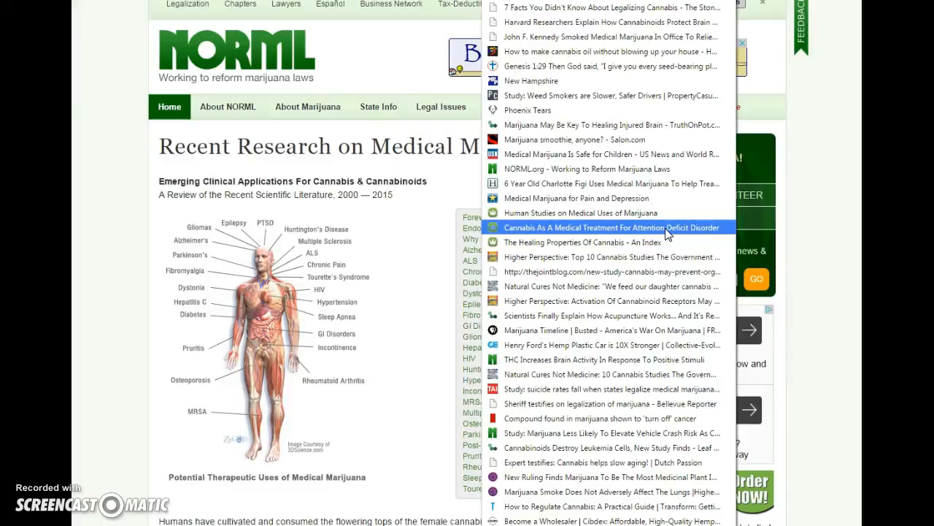
pyautogui.moveTo(659, 242)
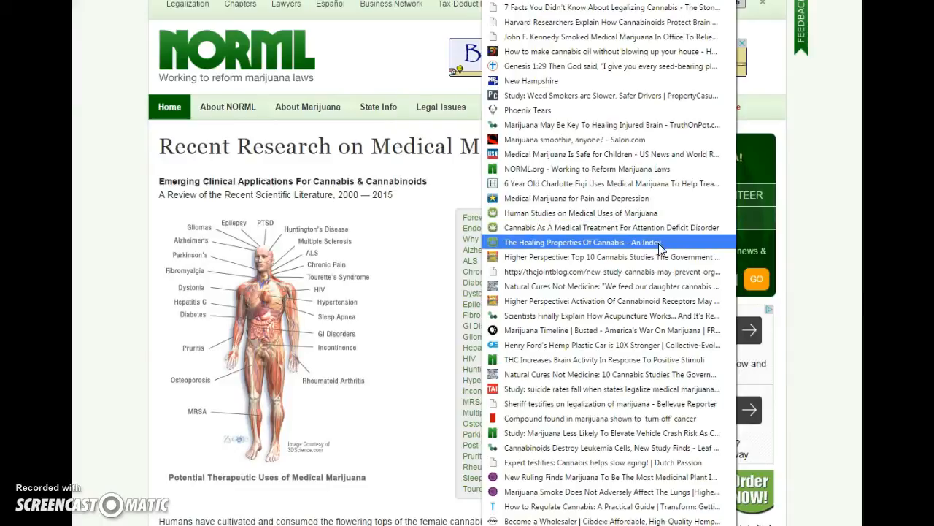
pyautogui.moveTo(659, 247)
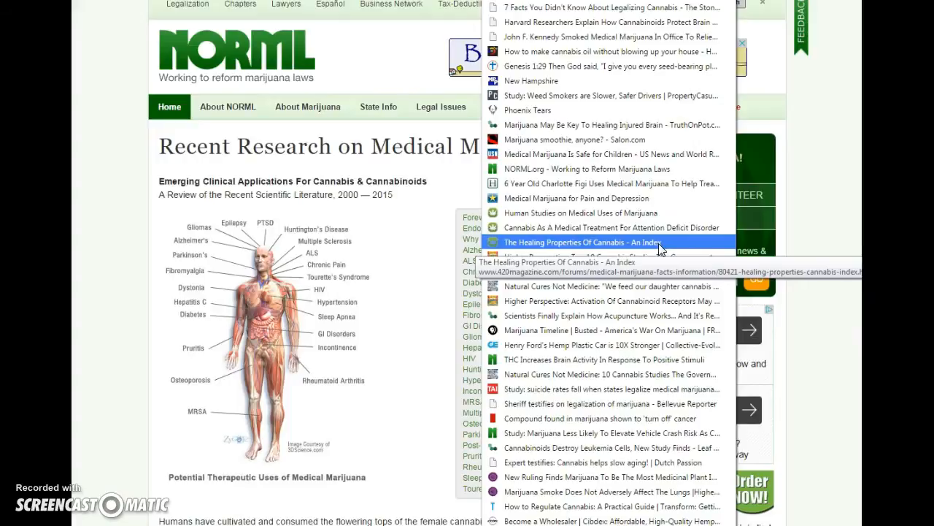
pyautogui.moveTo(656, 256)
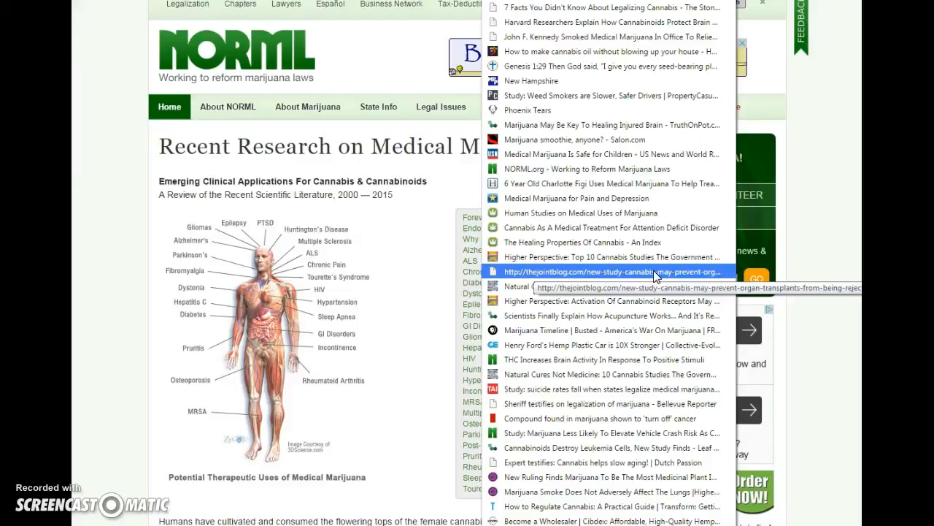
pyautogui.moveTo(653, 286)
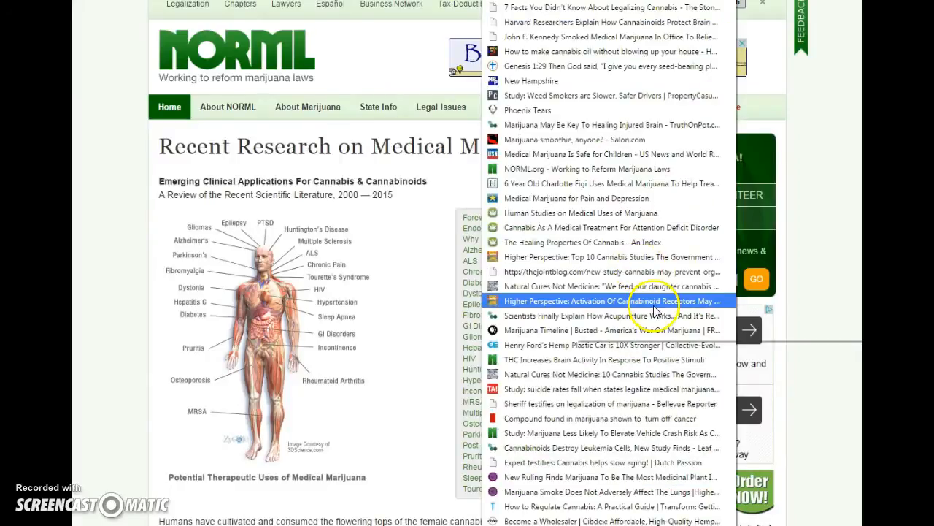
pyautogui.moveTo(634, 337)
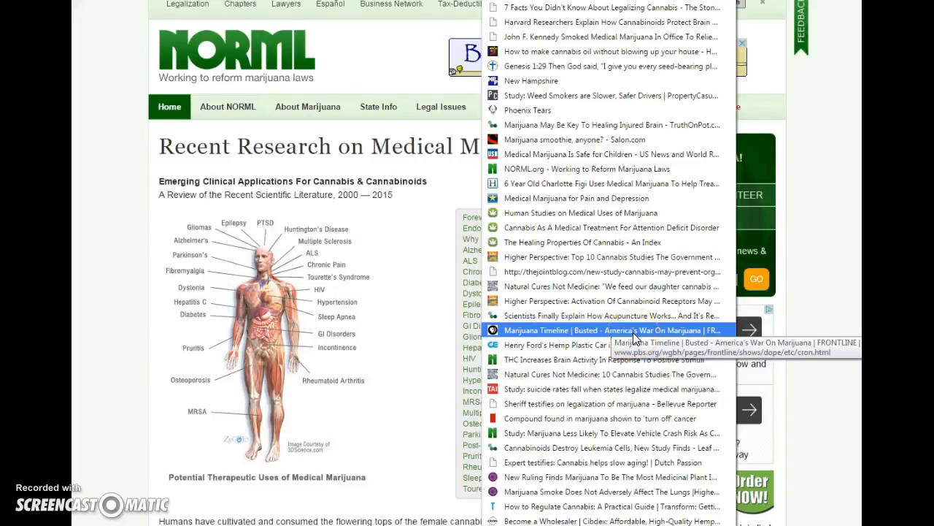
pyautogui.moveTo(631, 345)
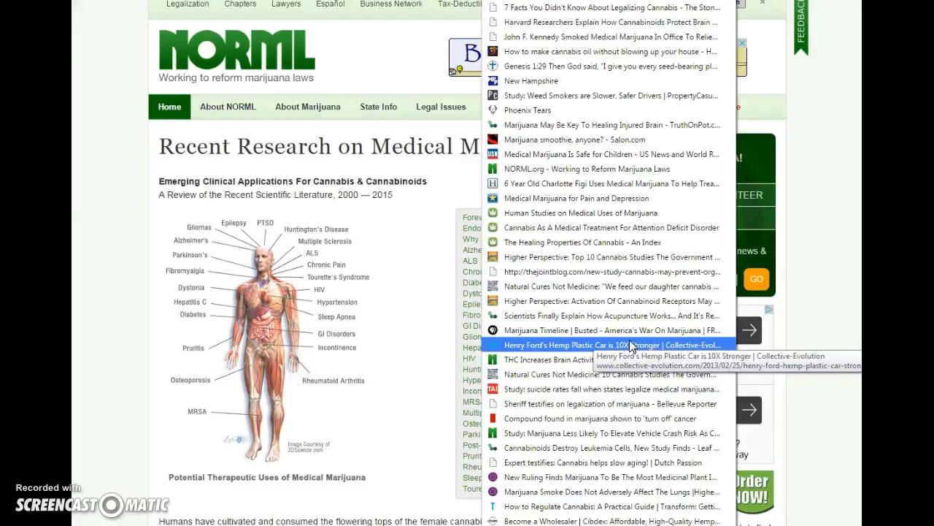
pyautogui.moveTo(615, 301)
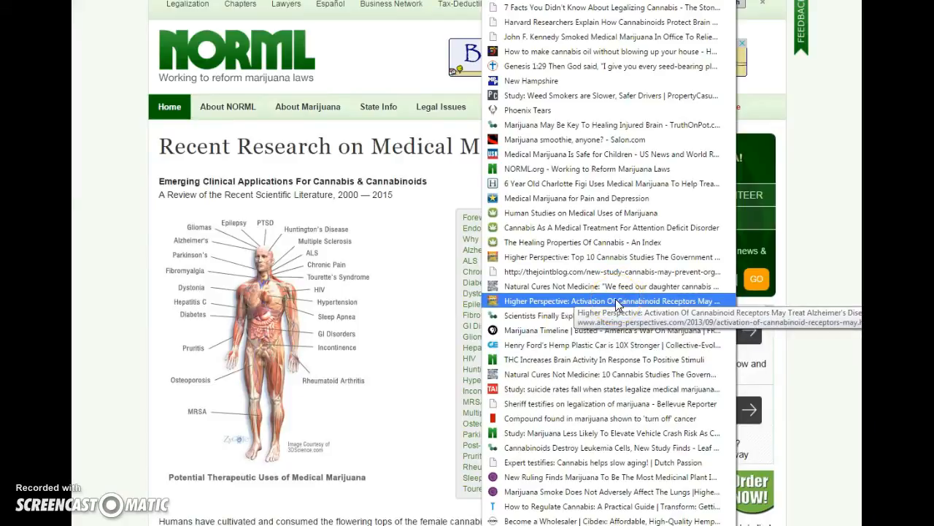
pyautogui.moveTo(617, 373)
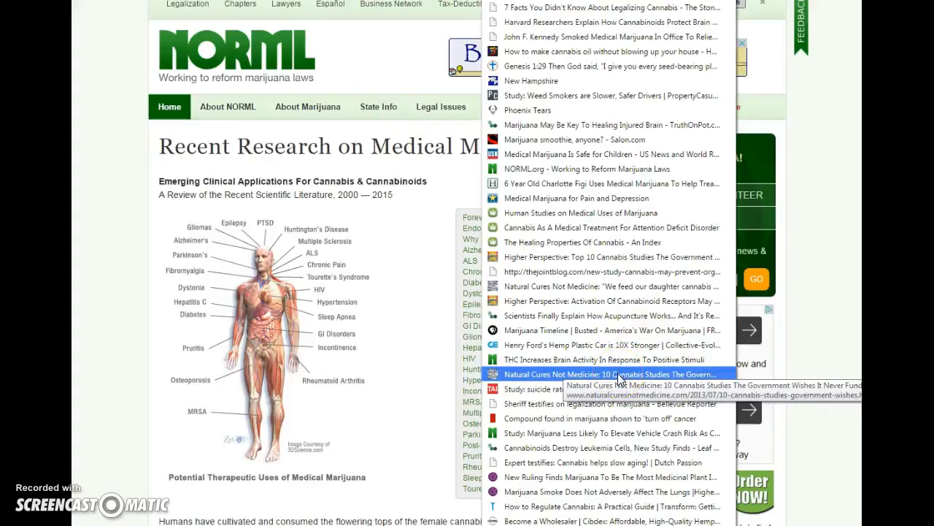
pyautogui.moveTo(620, 389)
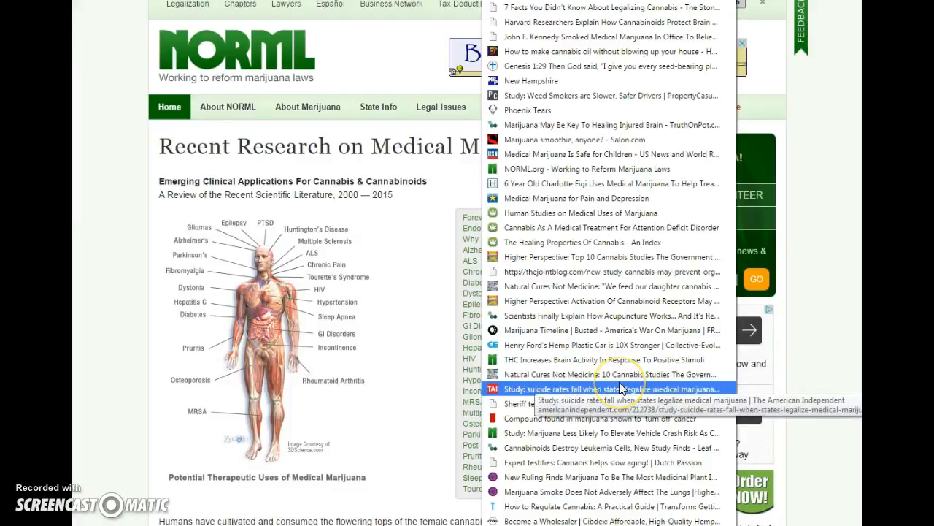
pyautogui.rightClick(598, 374)
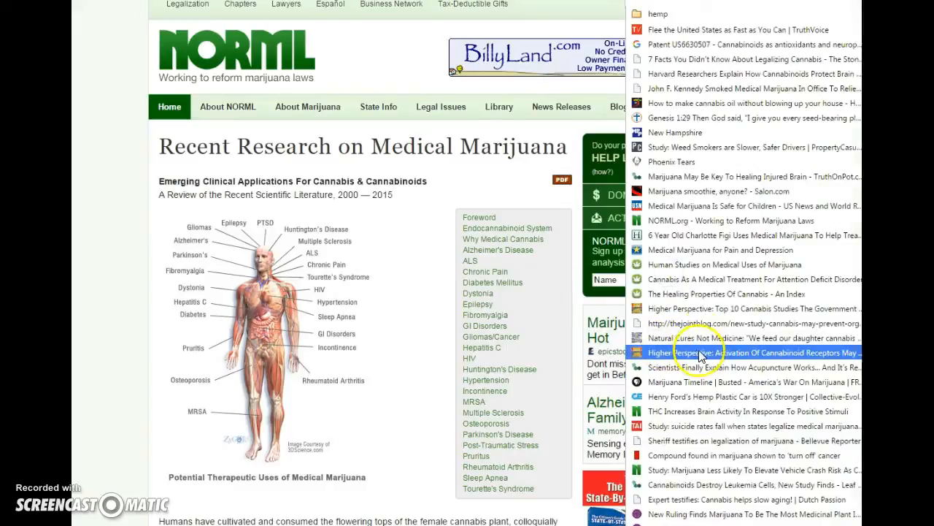
pyautogui.moveTo(697, 367)
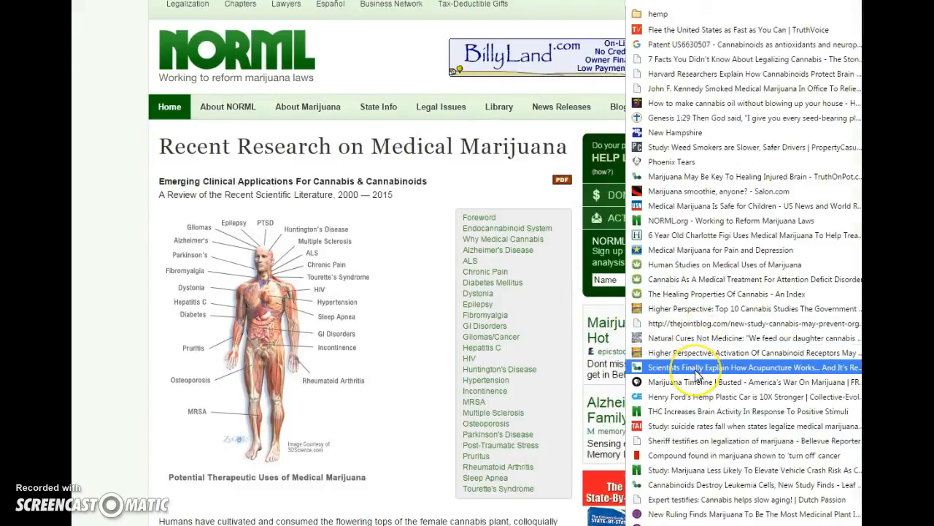
pyautogui.moveTo(694, 381)
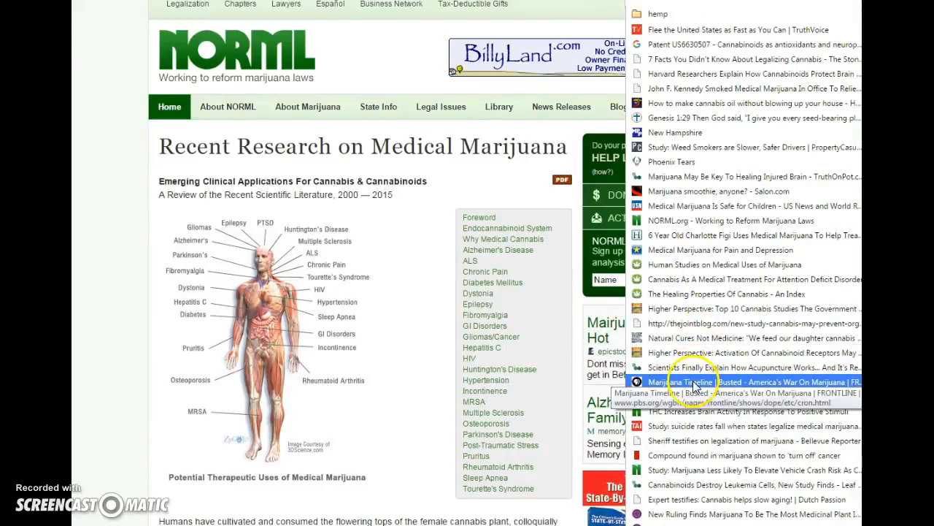
pyautogui.rightClick(744, 367)
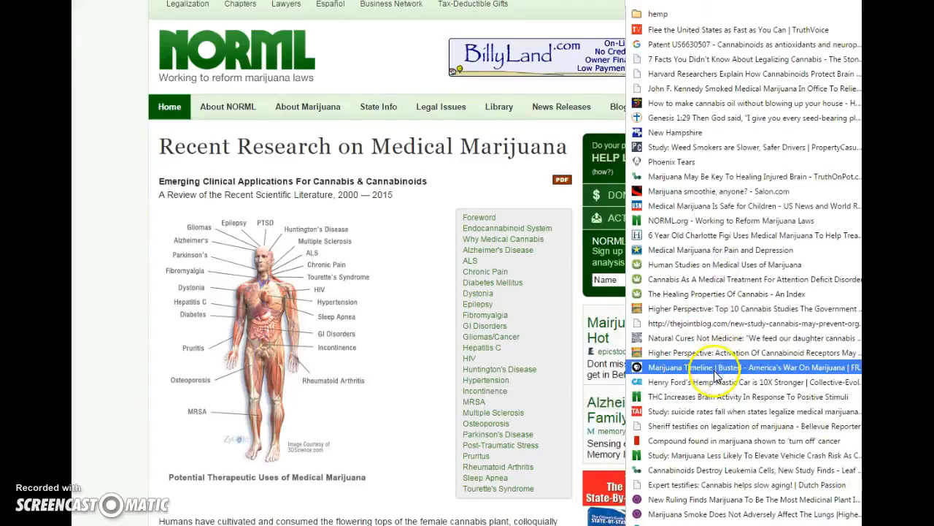
pyautogui.moveTo(714, 403)
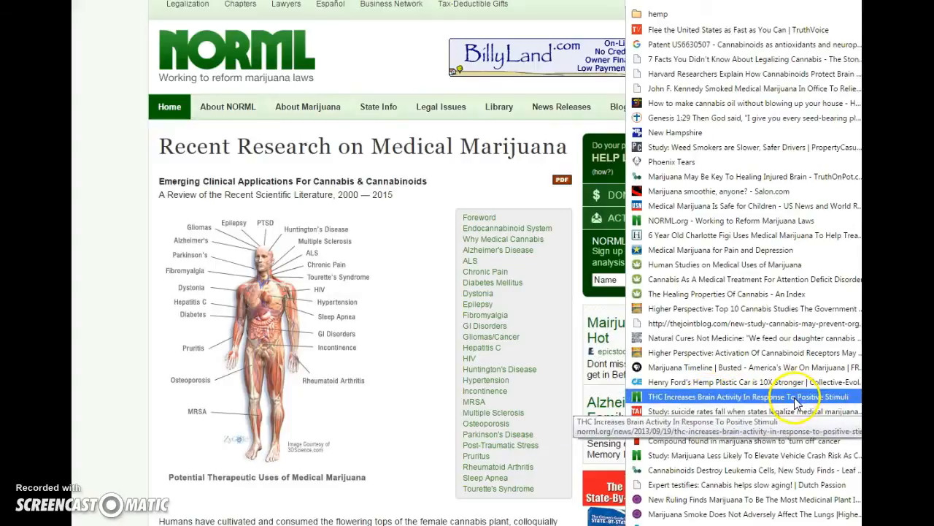
pyautogui.moveTo(785, 410)
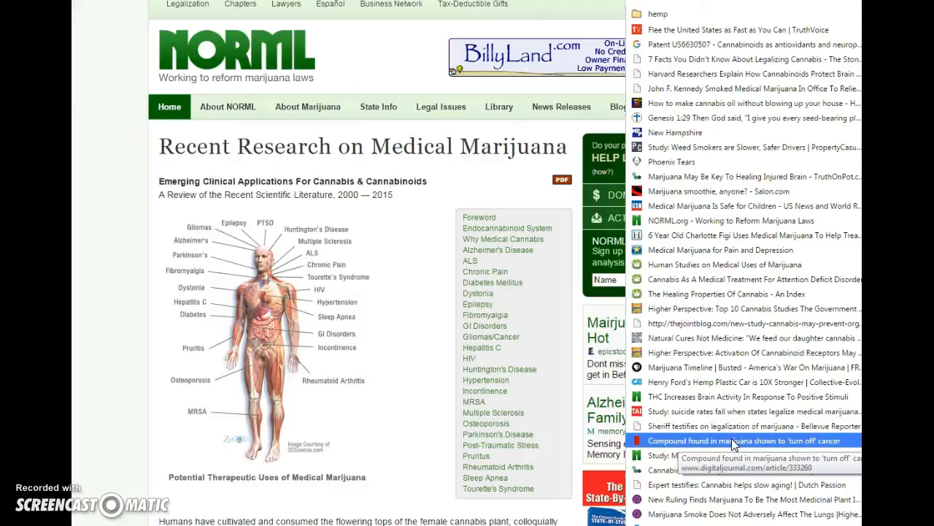
pyautogui.moveTo(734, 455)
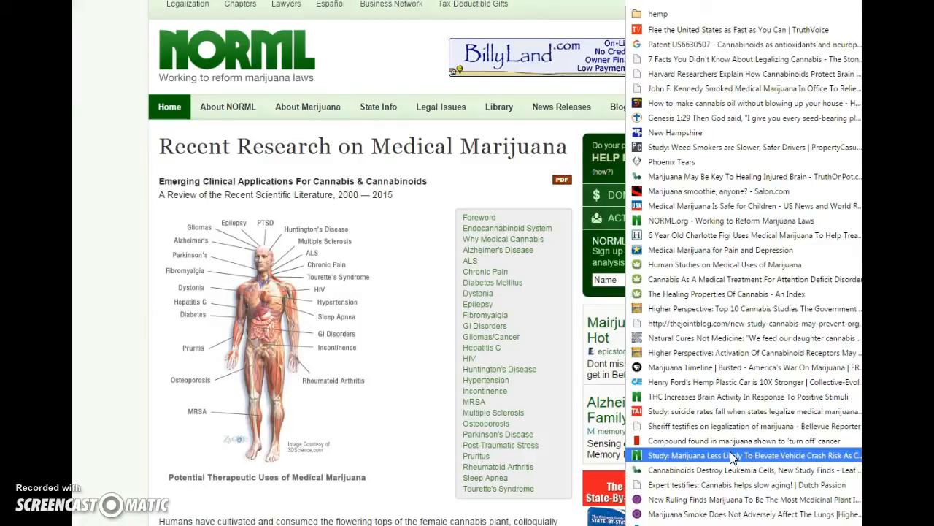
pyautogui.moveTo(732, 469)
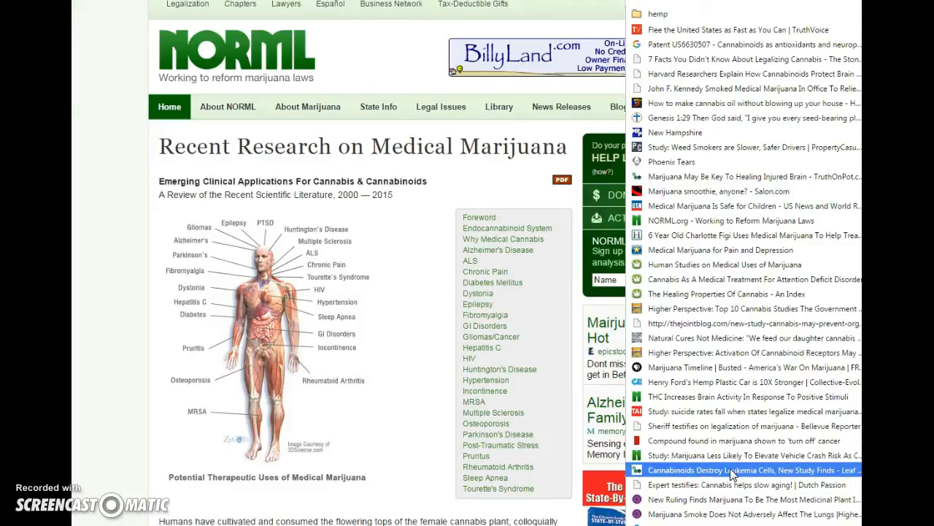
pyautogui.moveTo(734, 469)
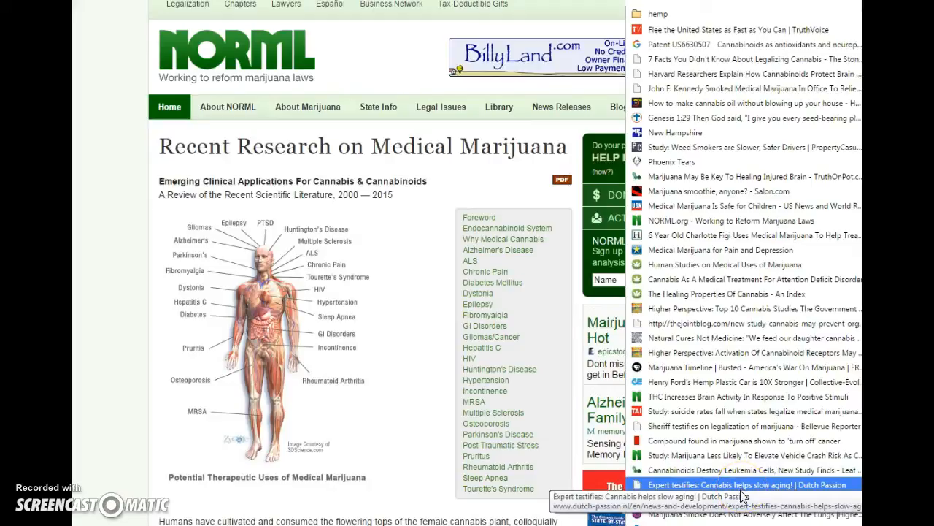
pyautogui.moveTo(741, 498)
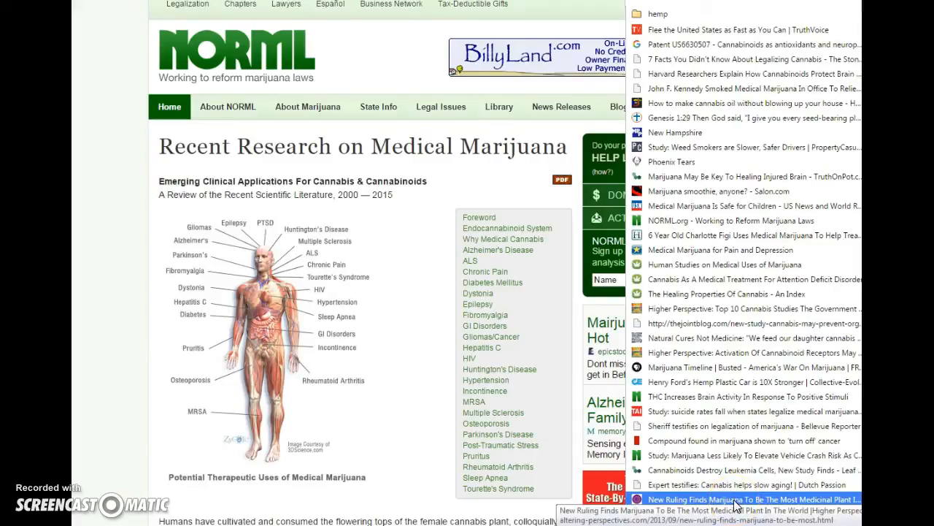
pyautogui.scroll(-3)
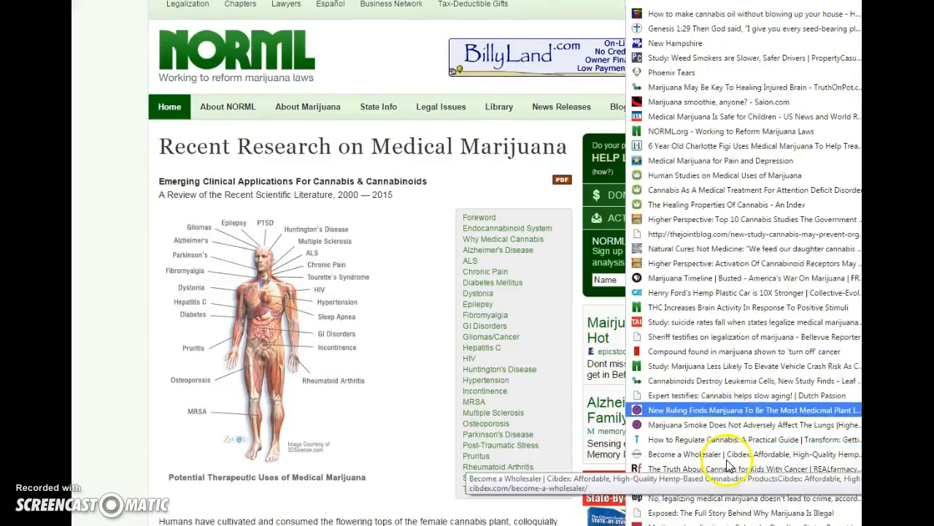
pyautogui.scroll(-3)
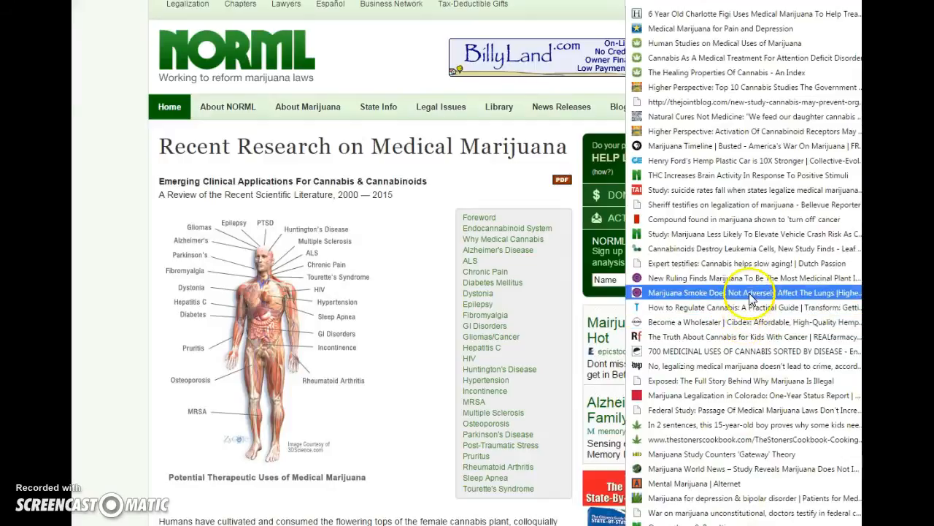
pyautogui.moveTo(752, 292)
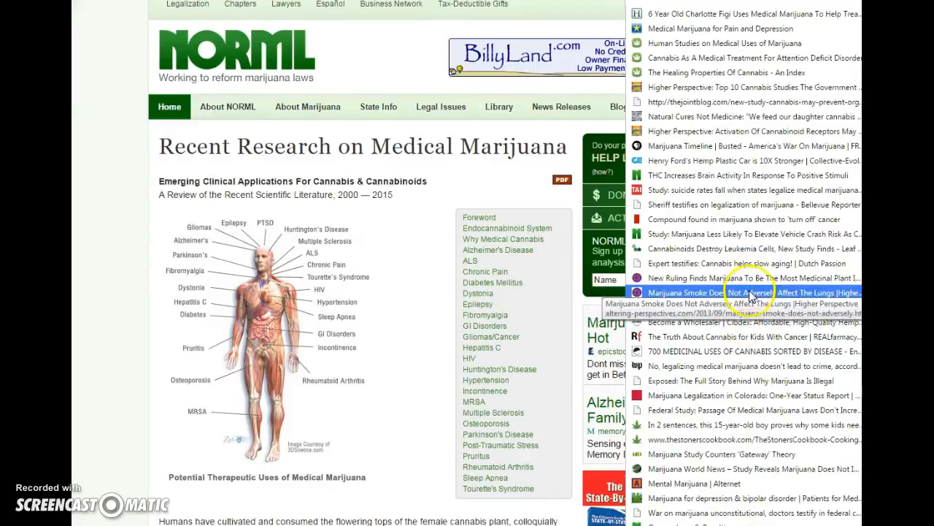
pyautogui.moveTo(752, 297)
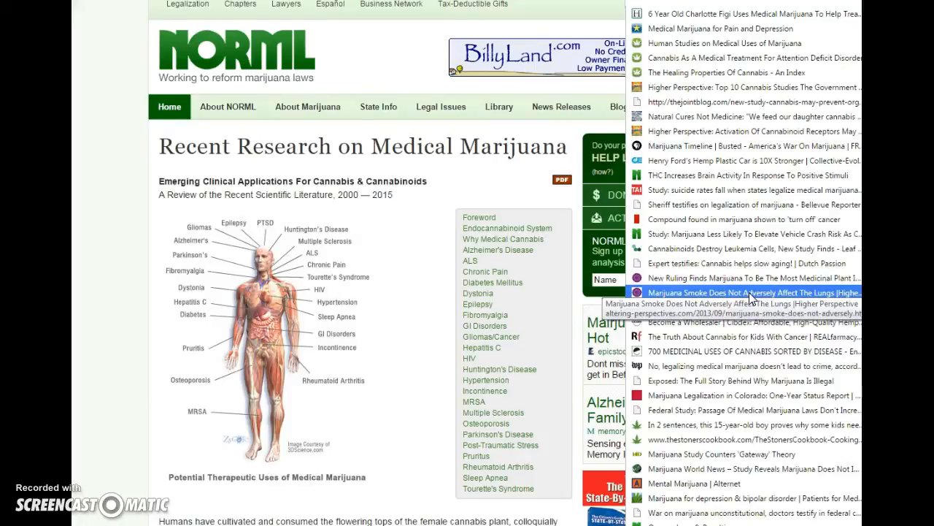
pyautogui.moveTo(740, 306)
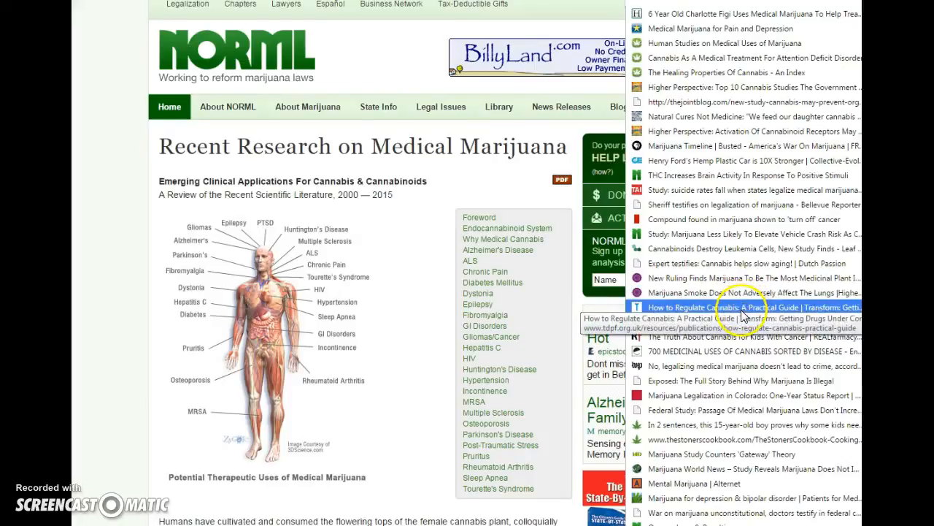
pyautogui.moveTo(745, 307)
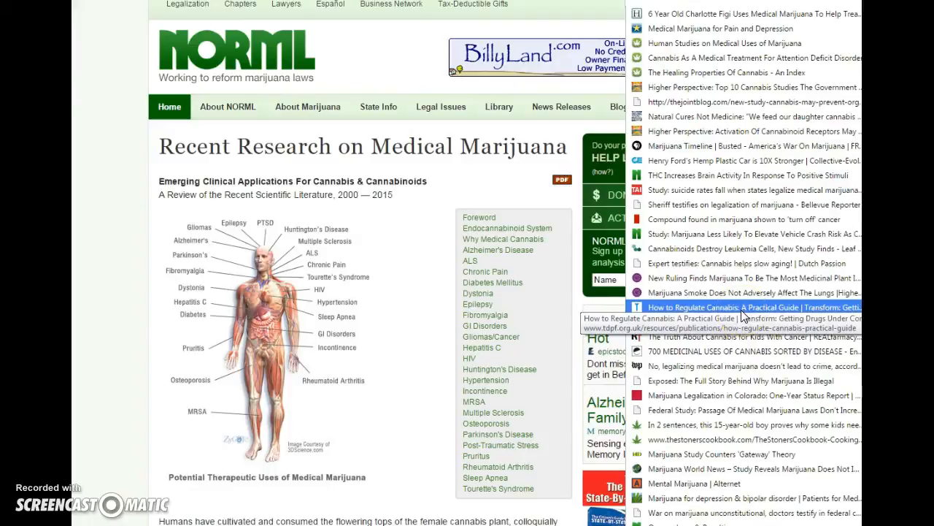
pyautogui.moveTo(744, 322)
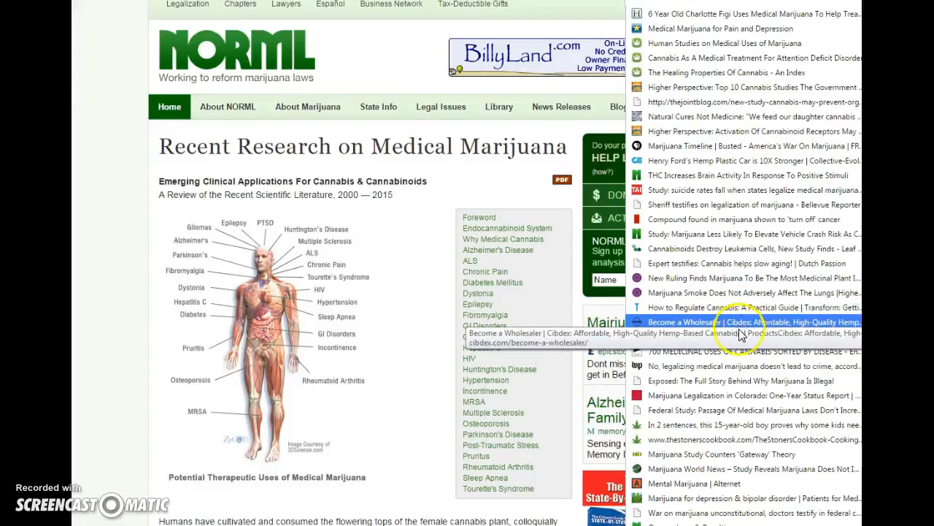
pyautogui.moveTo(740, 336)
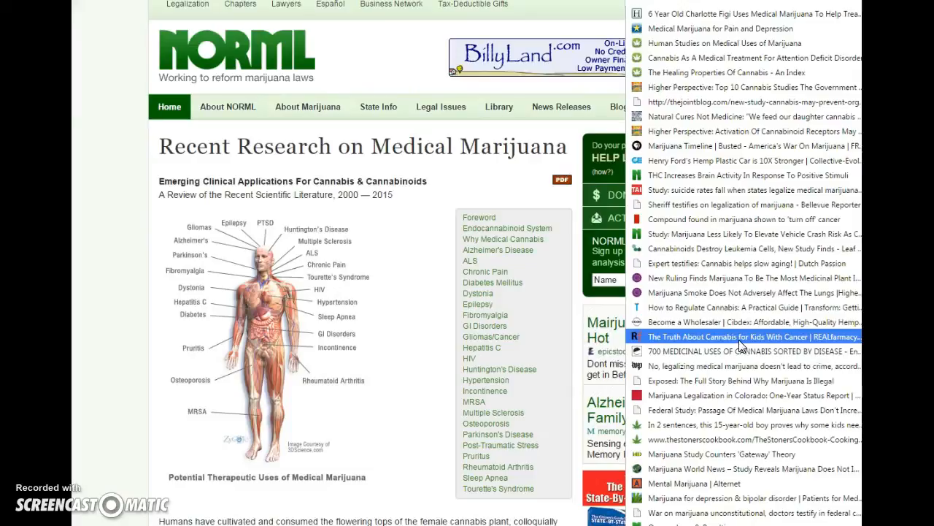
pyautogui.moveTo(741, 351)
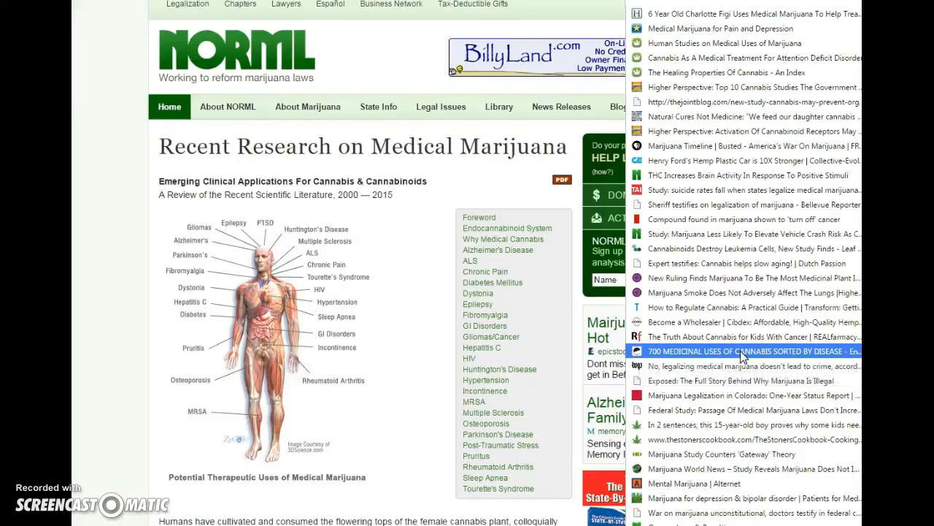
pyautogui.moveTo(744, 366)
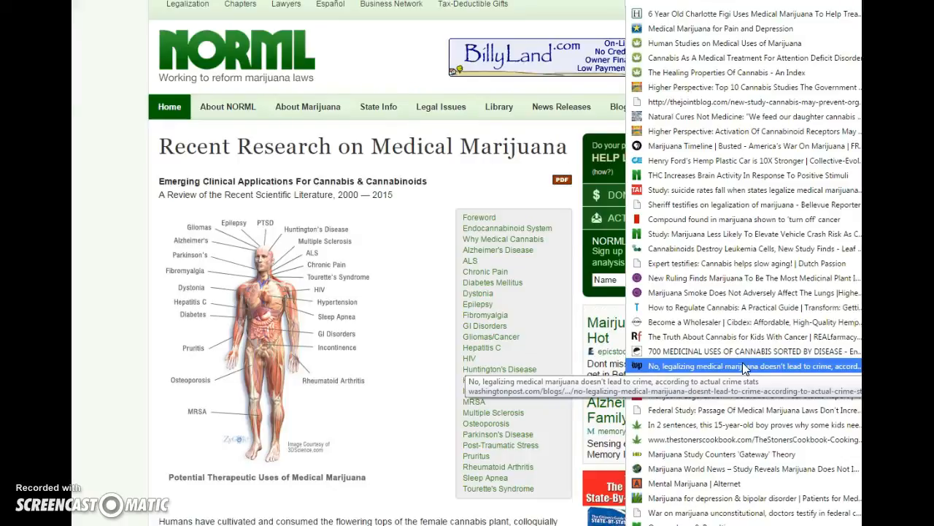
pyautogui.moveTo(754, 369)
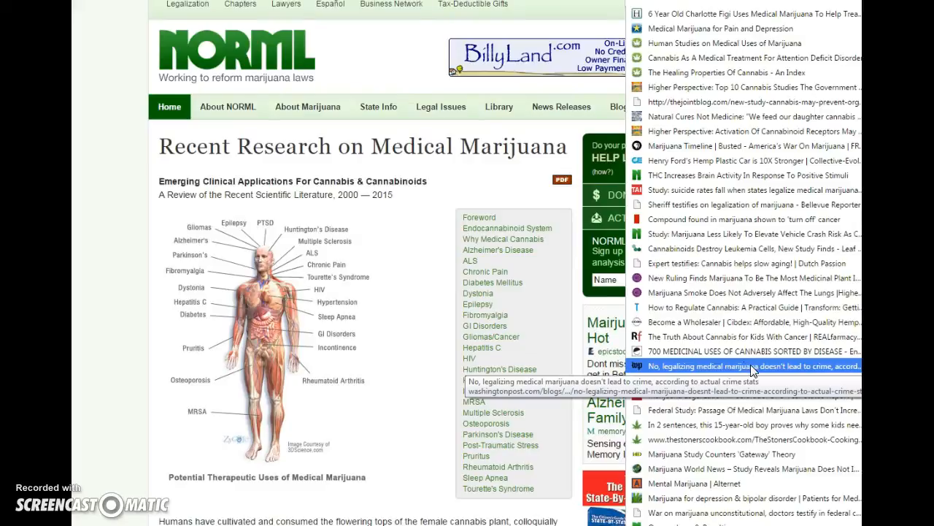
pyautogui.moveTo(754, 372)
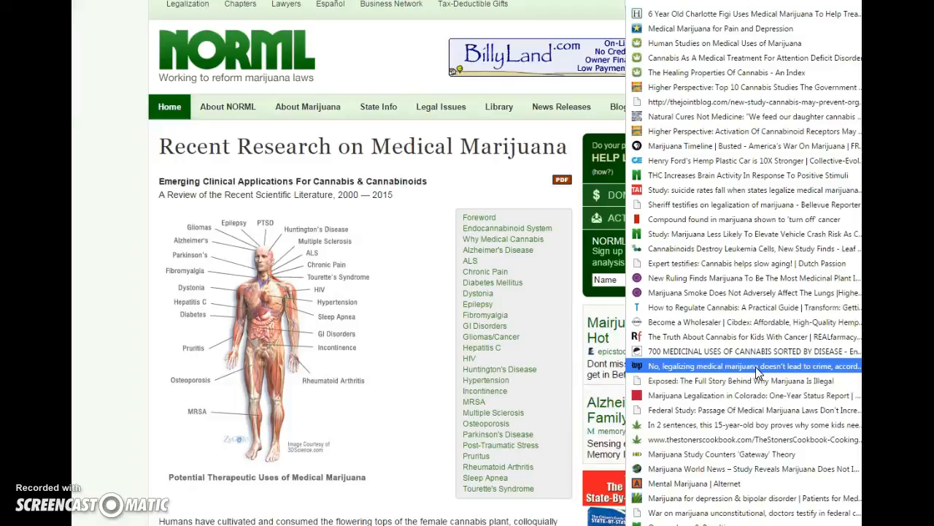
pyautogui.moveTo(761, 380)
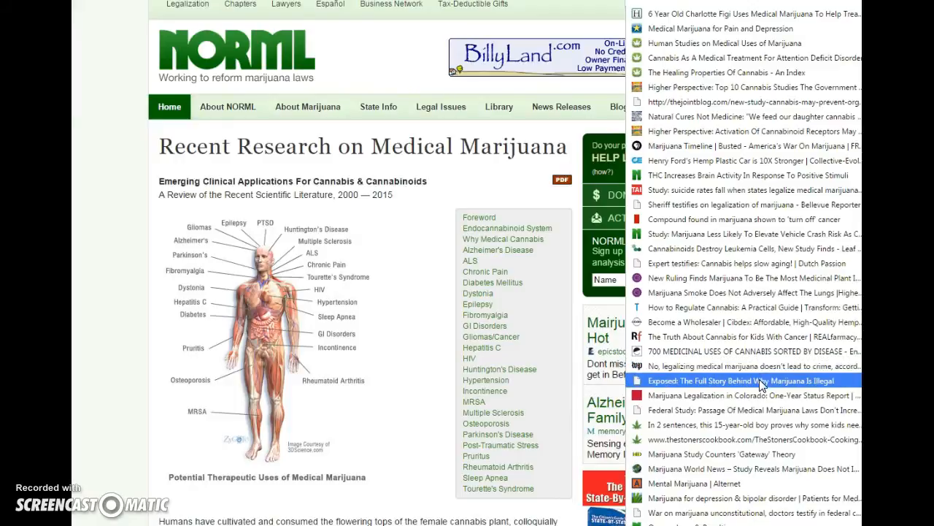
pyautogui.moveTo(763, 381)
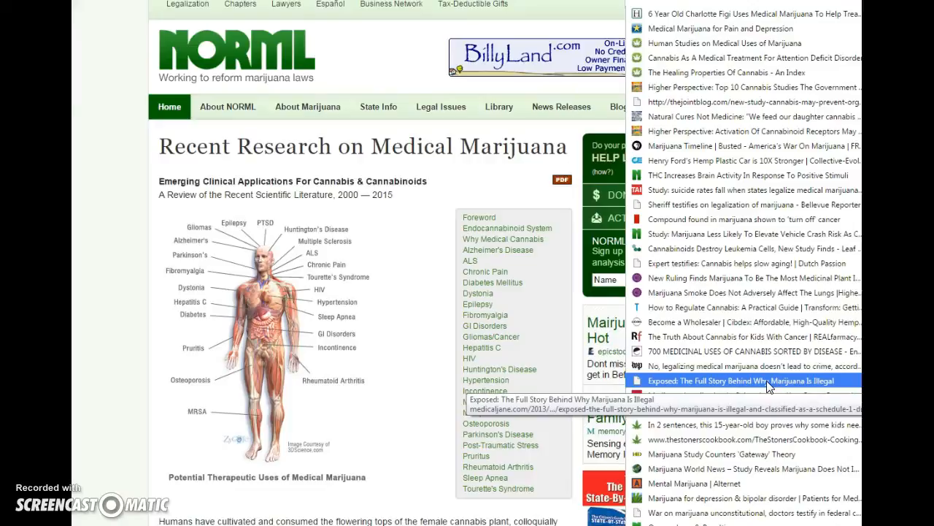
pyautogui.moveTo(766, 395)
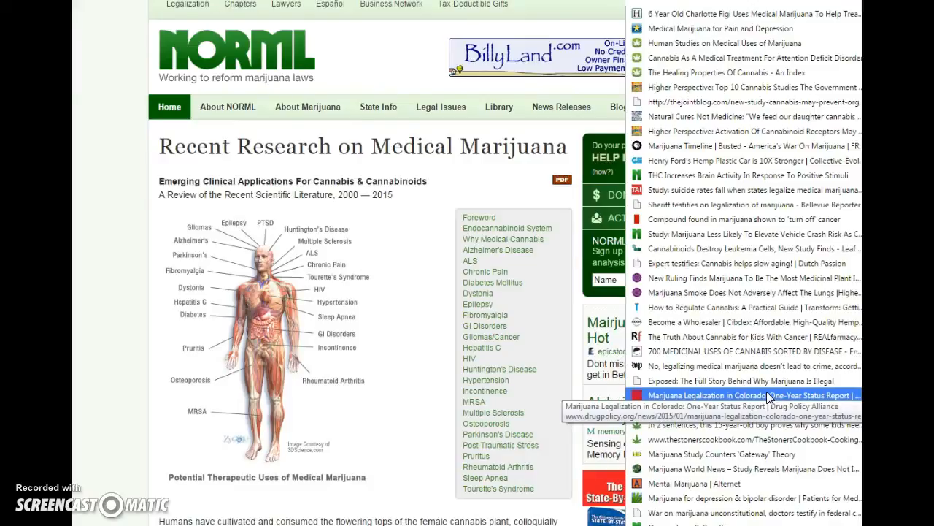
pyautogui.moveTo(744, 409)
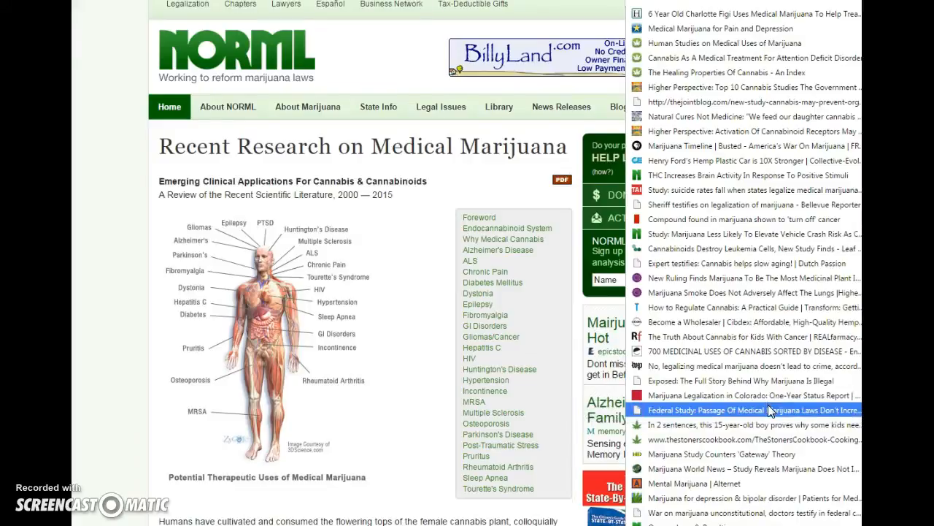
pyautogui.moveTo(749, 410)
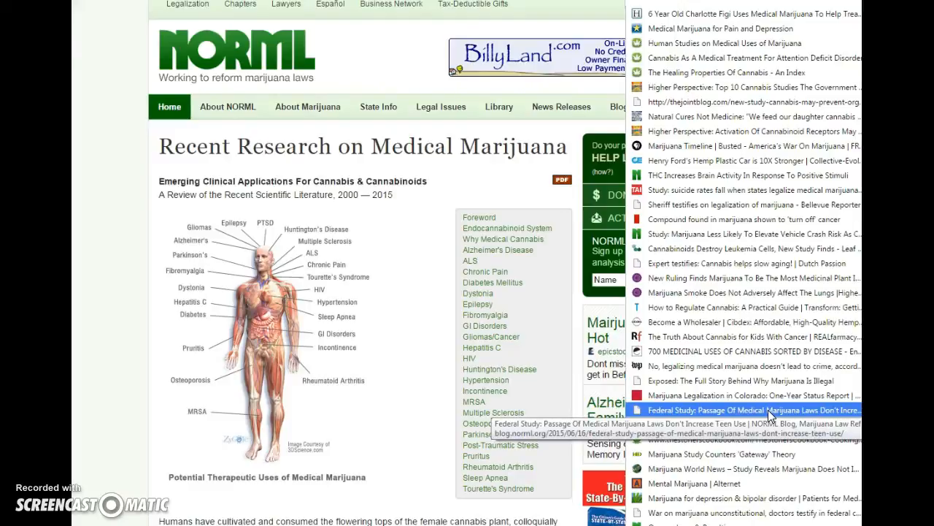
pyautogui.moveTo(752, 424)
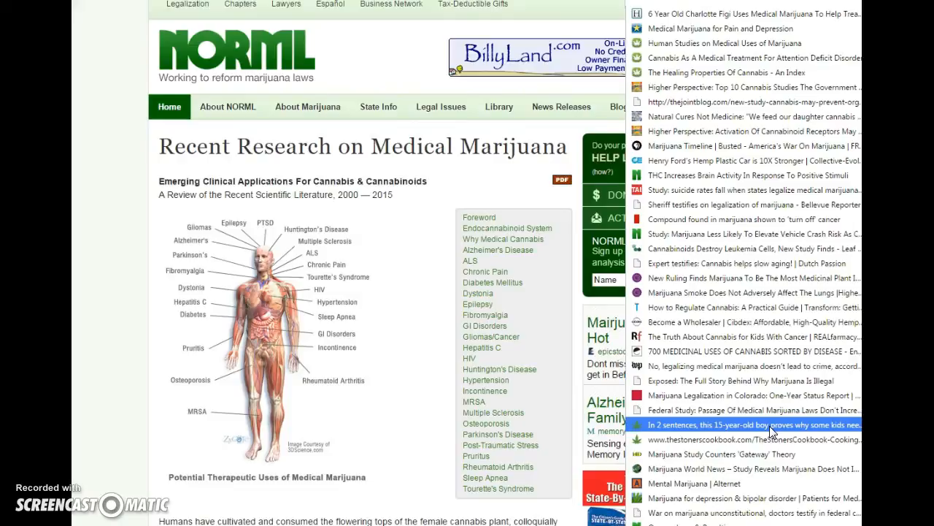
pyautogui.moveTo(774, 438)
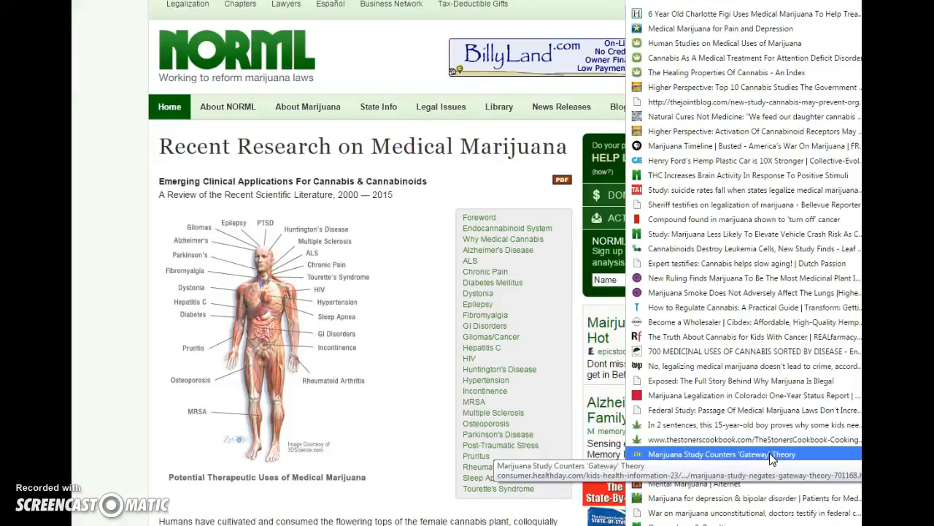
pyautogui.moveTo(773, 468)
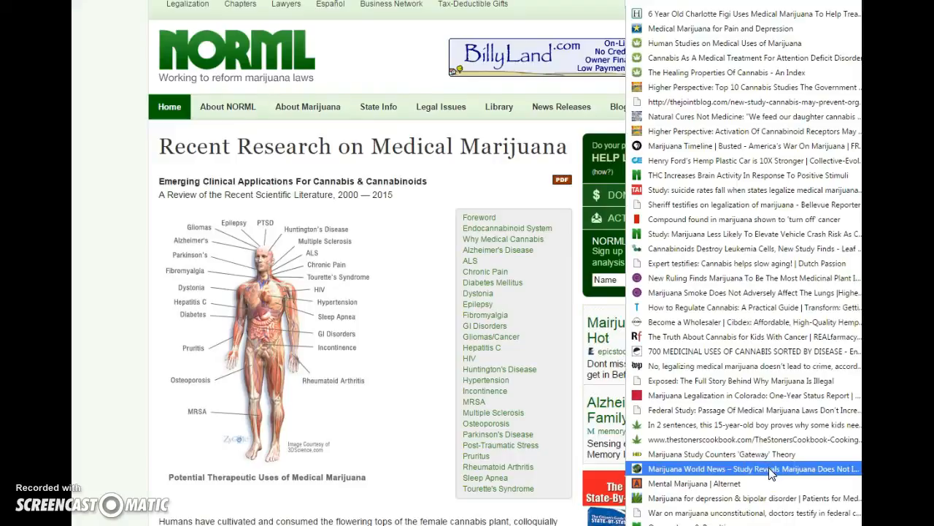
pyautogui.moveTo(762, 474)
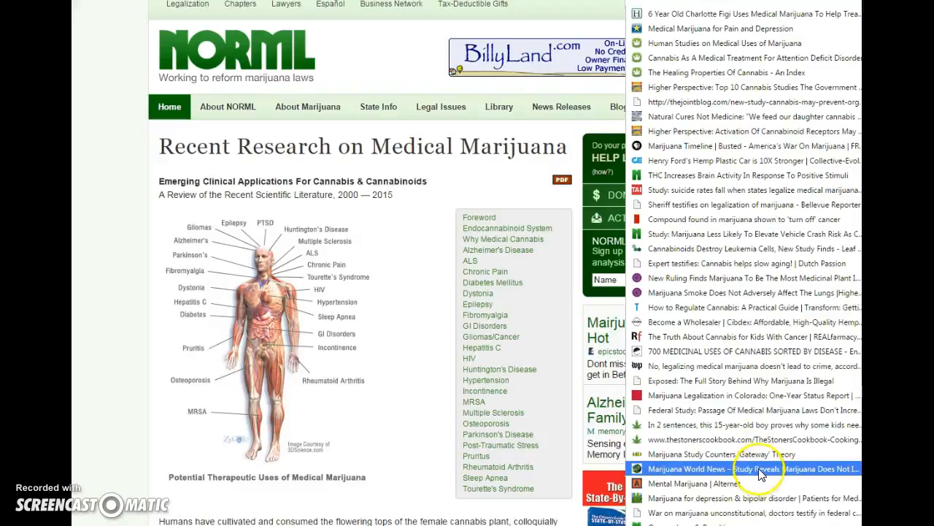
pyautogui.moveTo(759, 468)
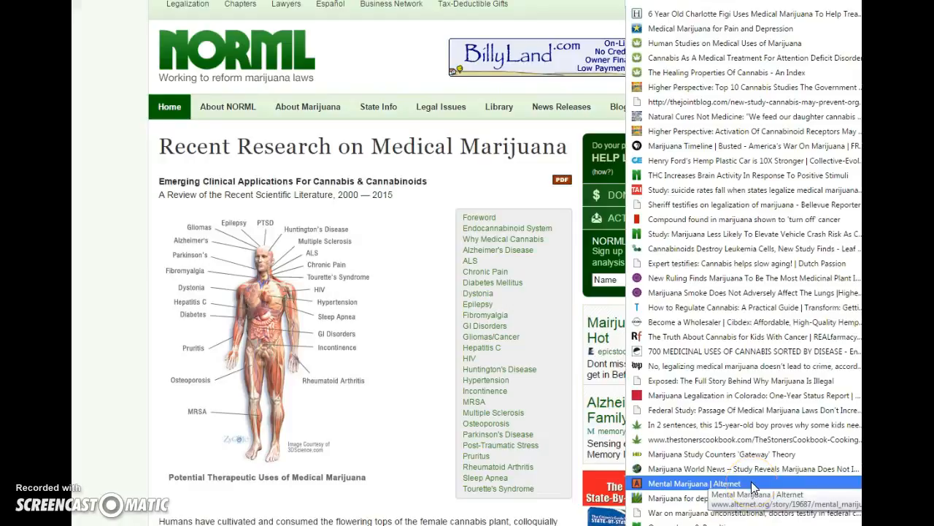
pyautogui.moveTo(730, 497)
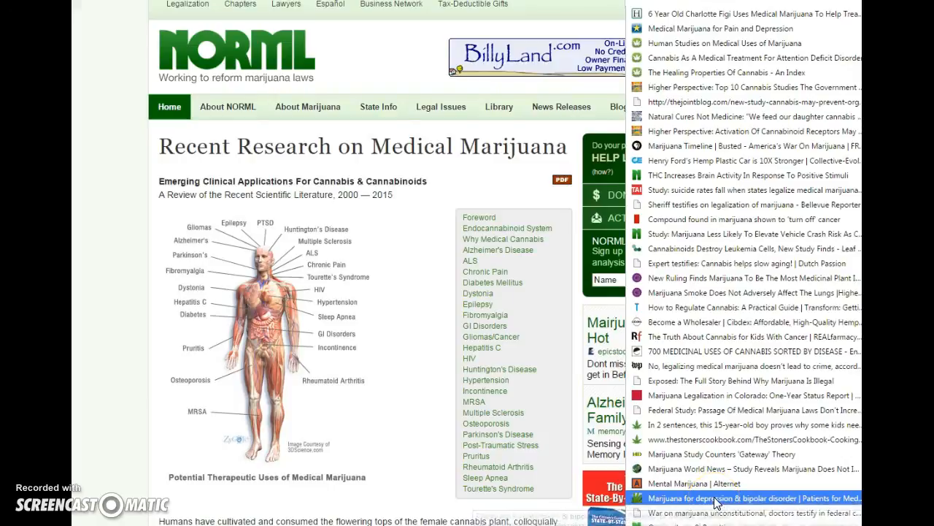
pyautogui.moveTo(744, 512)
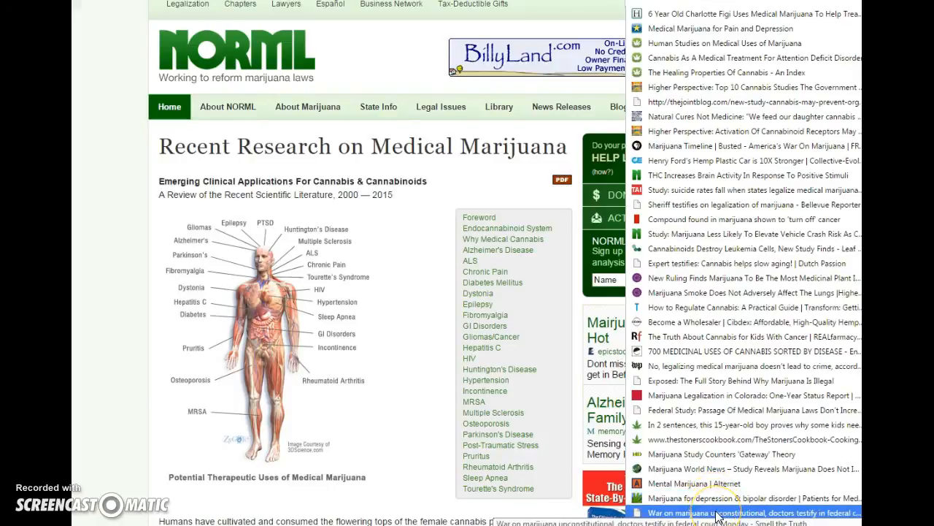